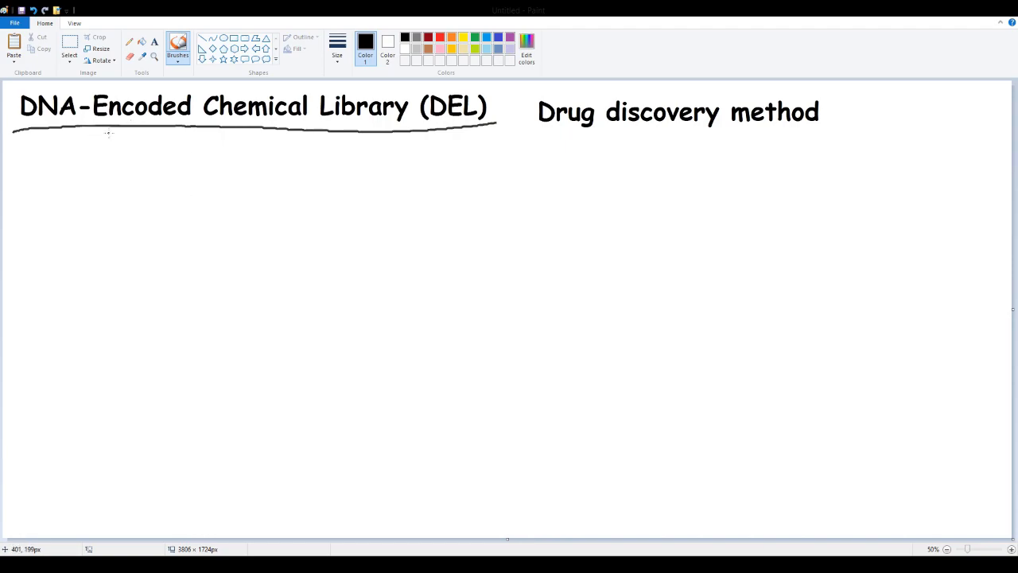
Add a second underline stroke beneath the DEL title.
{"action": "left_click_drag", "start_coordinate": [16, 144], "coordinate": [241, 150]}
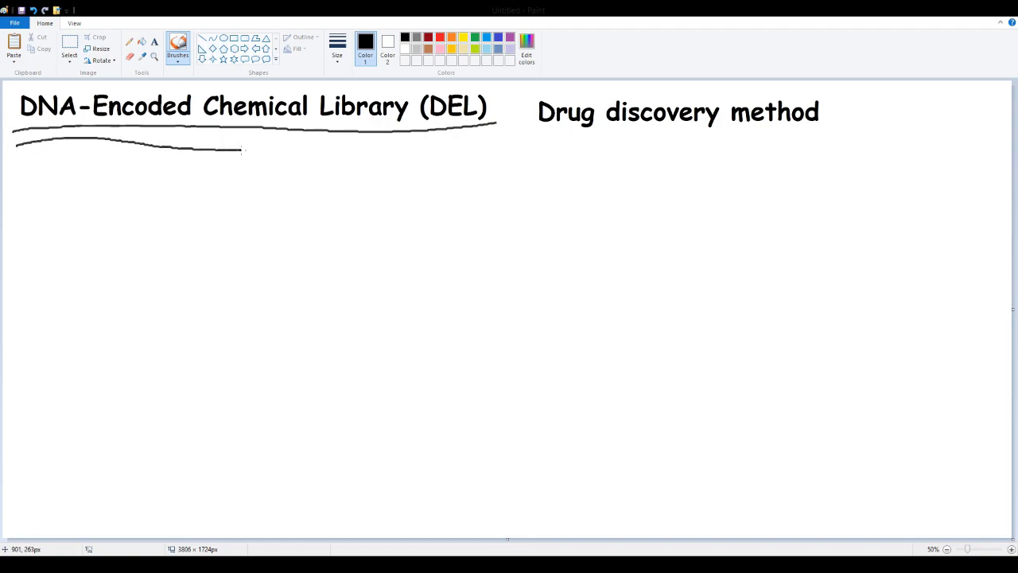
{"action": "left_click_drag", "start_coordinate": [239, 149], "coordinate": [501, 142]}
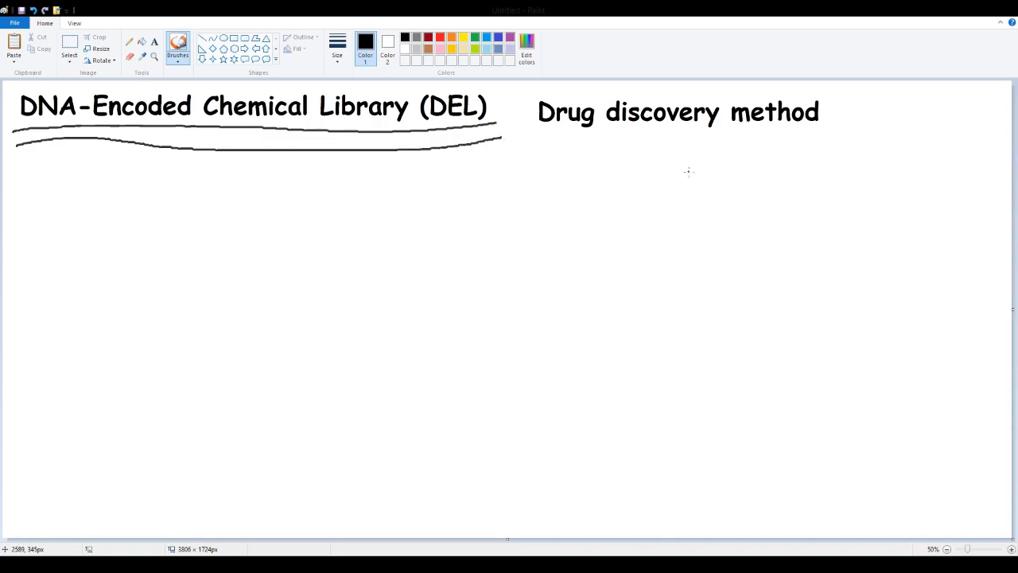
{"action": "mouse_move", "coordinate": [538, 197]}
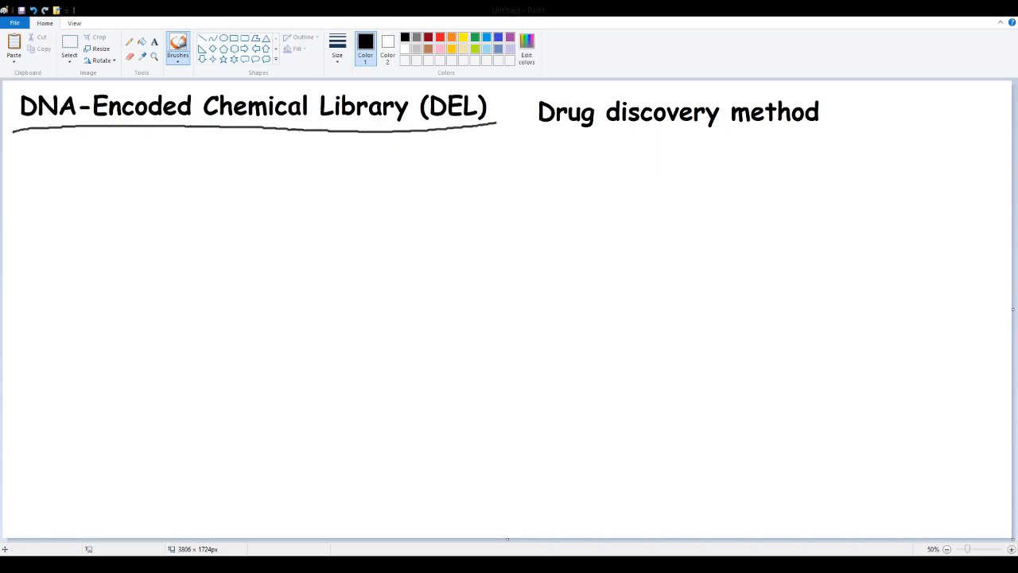
{"action": "mouse_move", "coordinate": [517, 223]}
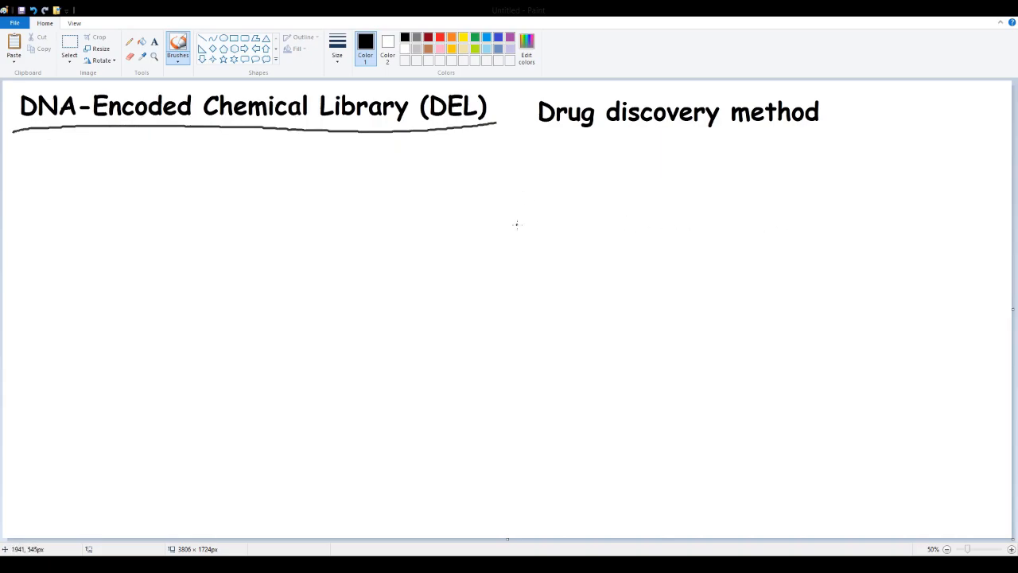
{"action": "mouse_move", "coordinate": [416, 238]}
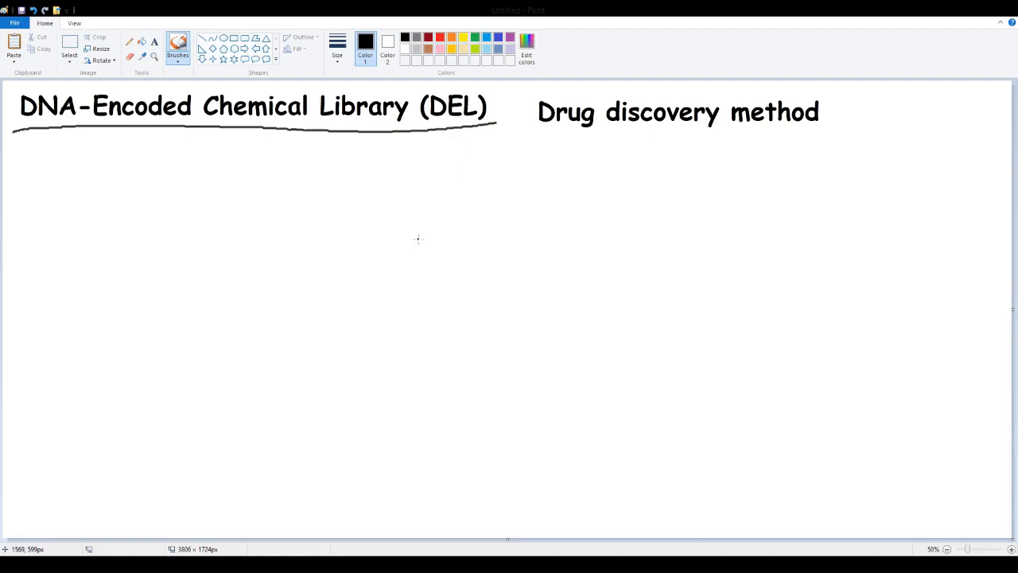
{"action": "mouse_move", "coordinate": [326, 213]}
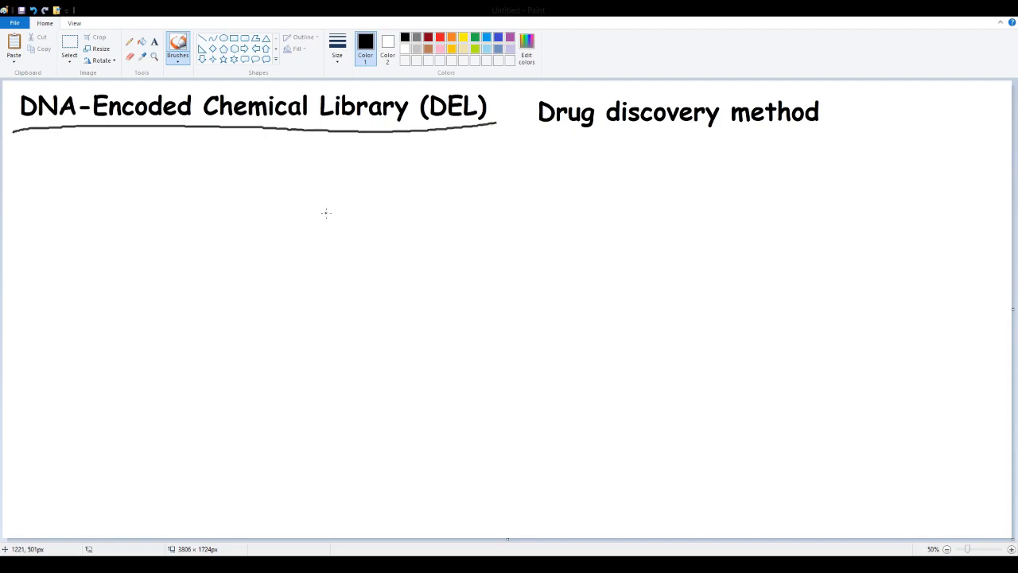
{"action": "mouse_move", "coordinate": [280, 294]}
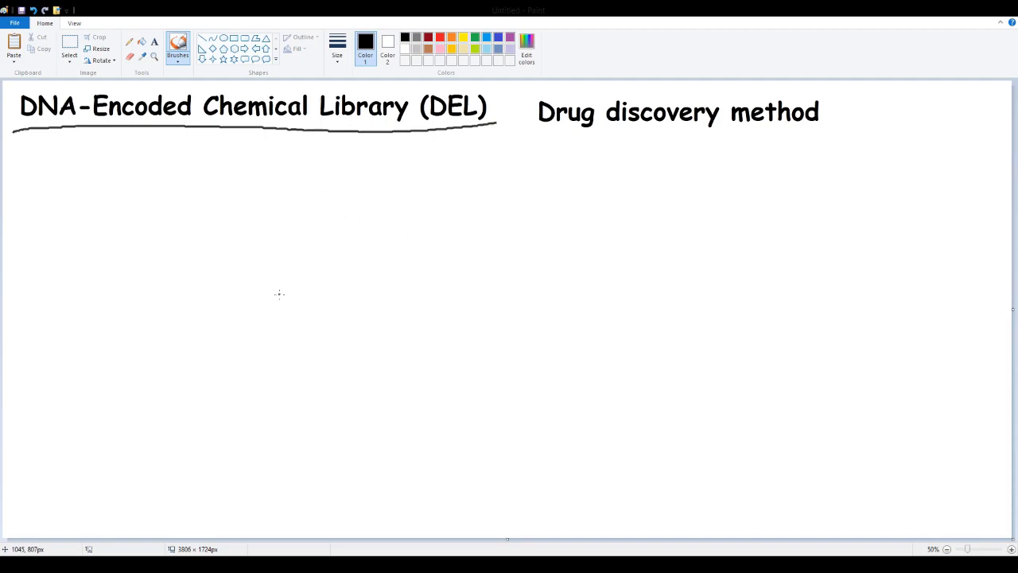
Draw red and coloured wavy protein strands below the title, then return to black.
{"action": "left_click", "coordinate": [439, 39]}
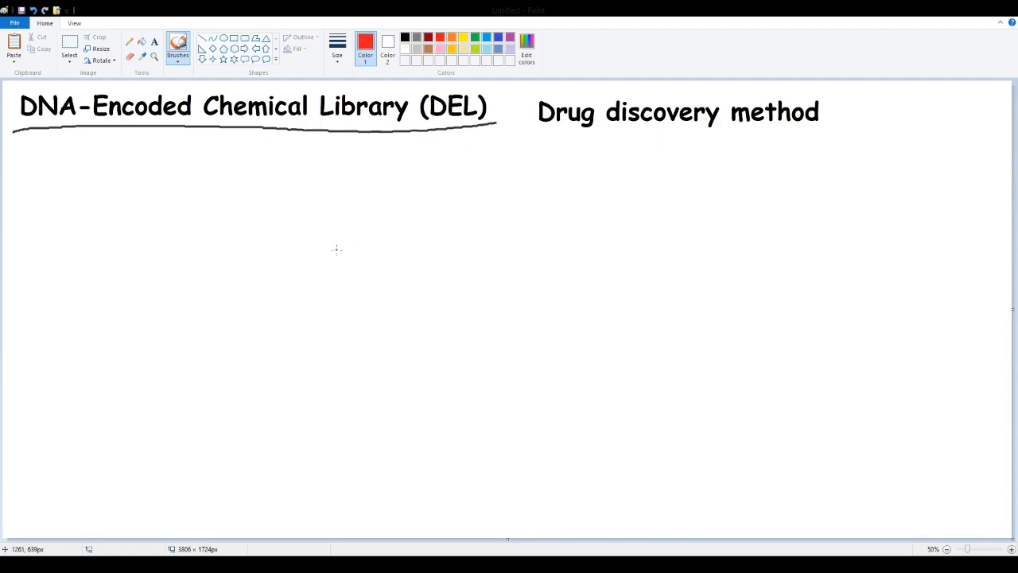
{"action": "left_click_drag", "start_coordinate": [308, 231], "coordinate": [246, 347]}
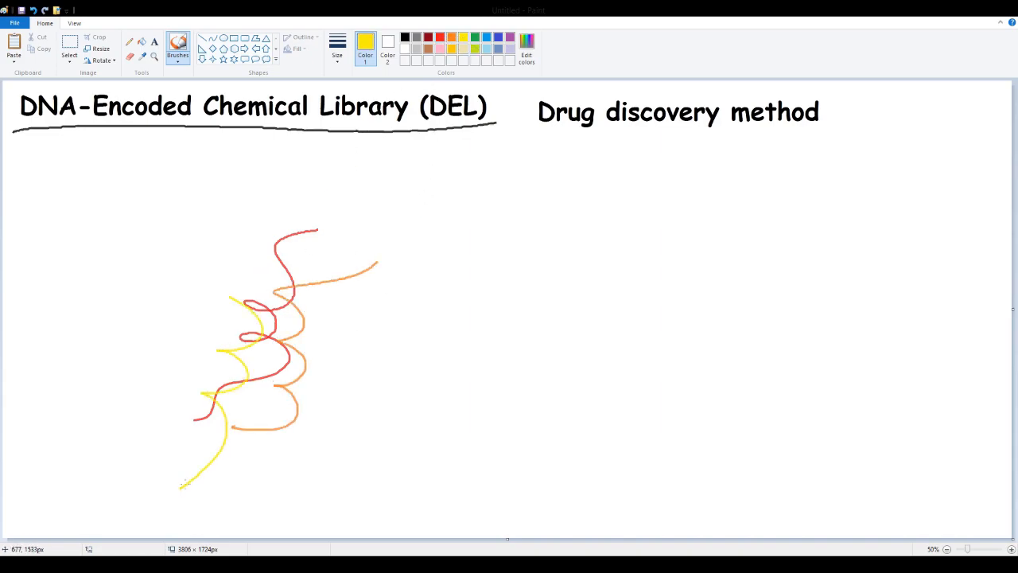
{"action": "left_click_drag", "start_coordinate": [290, 247], "coordinate": [283, 477]}
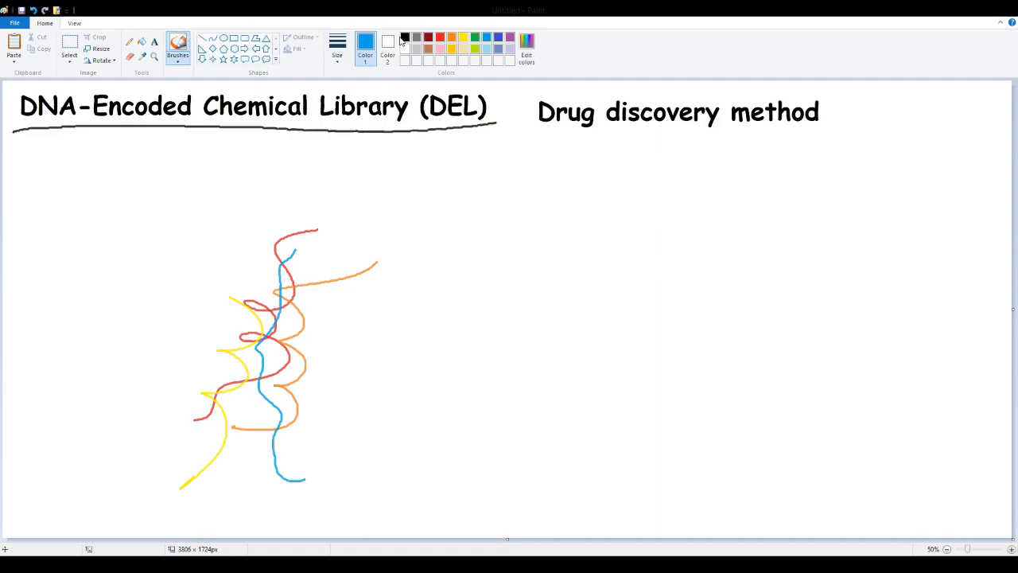
{"action": "left_click", "coordinate": [404, 38]}
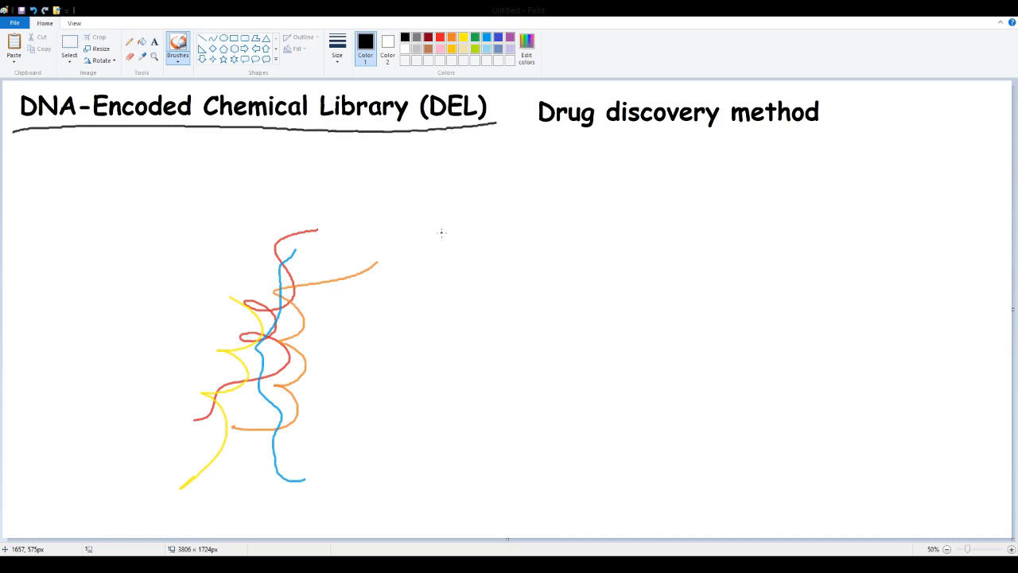
{"action": "mouse_move", "coordinate": [359, 326]}
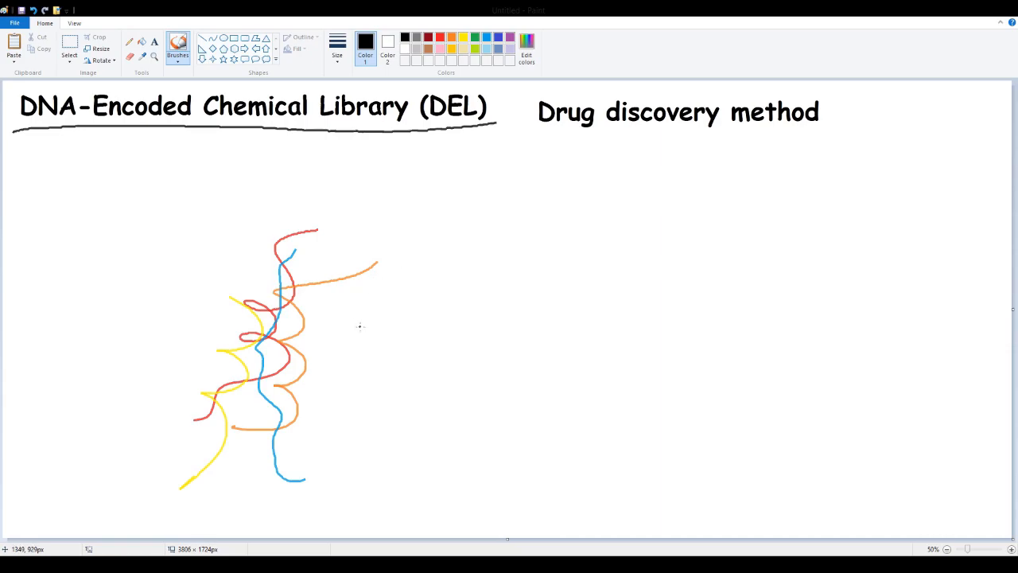
{"action": "mouse_move", "coordinate": [359, 321]}
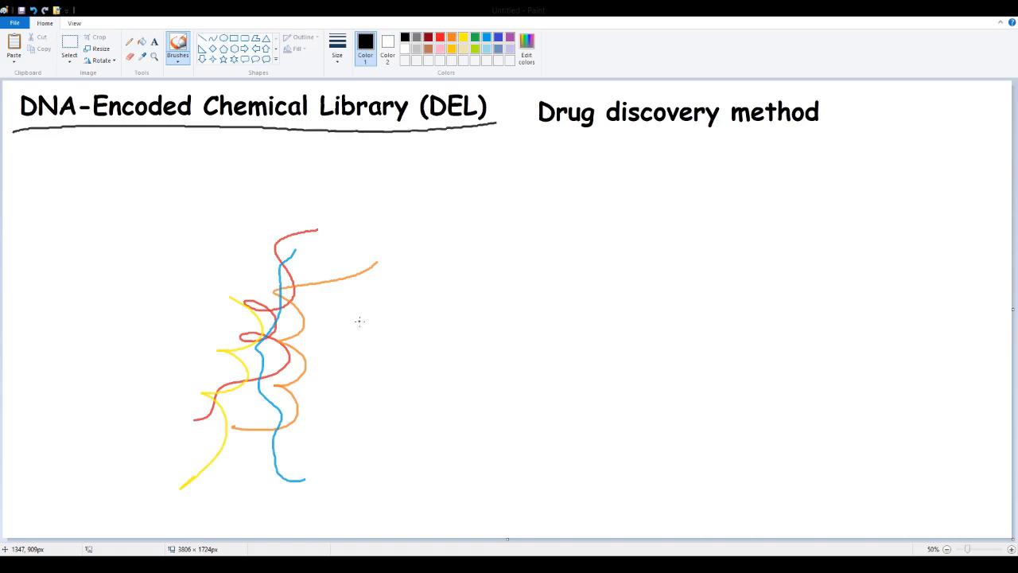
{"action": "mouse_move", "coordinate": [256, 222]}
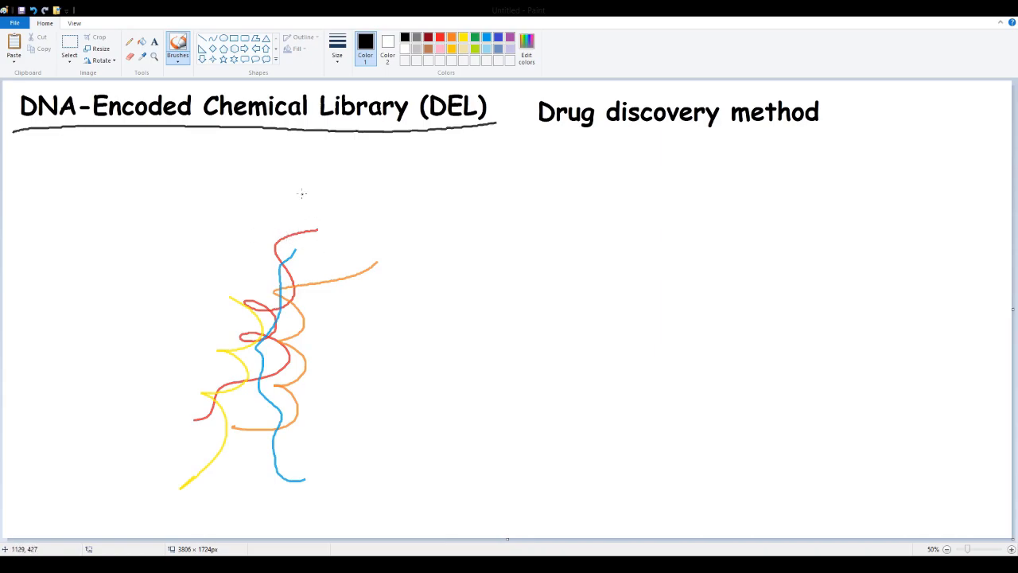
{"action": "mouse_move", "coordinate": [353, 318]}
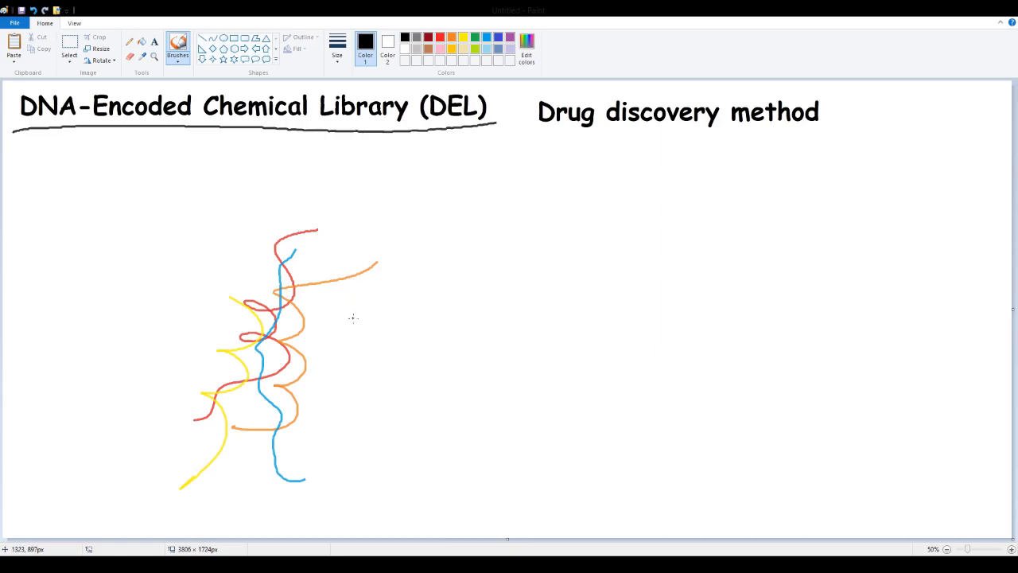
{"action": "mouse_move", "coordinate": [347, 343]}
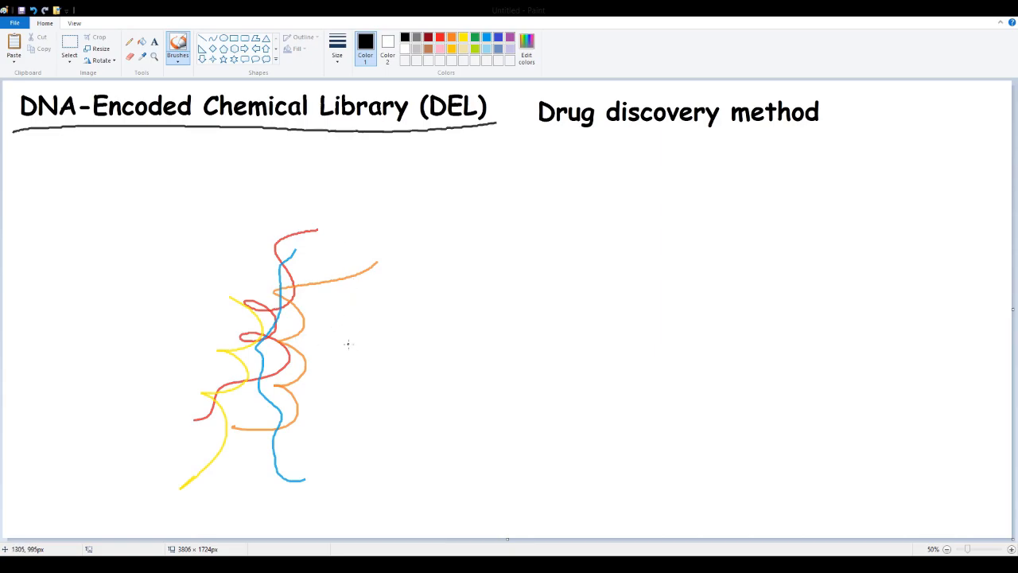
{"action": "mouse_move", "coordinate": [444, 353]}
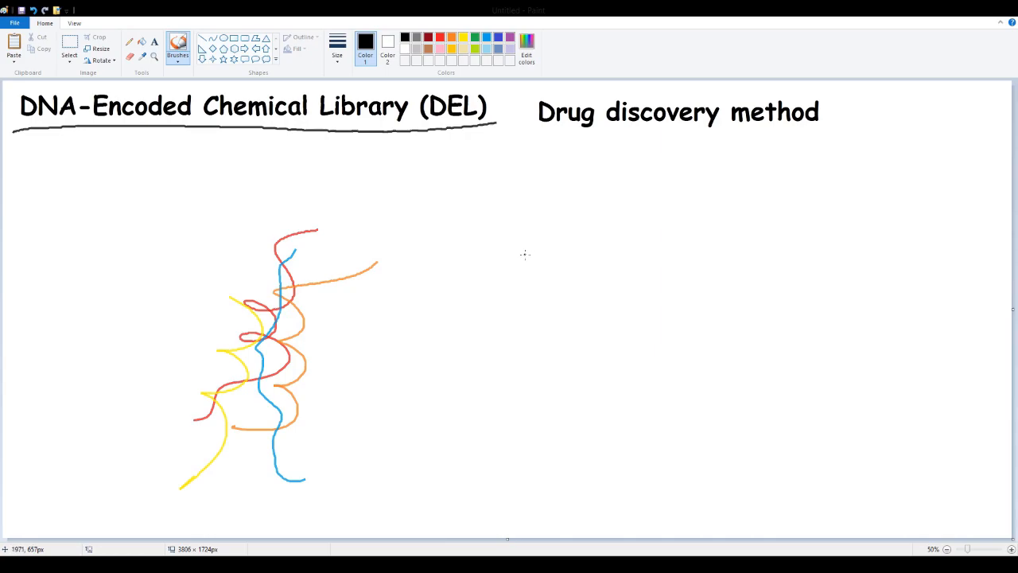
{"action": "mouse_move", "coordinate": [467, 294]}
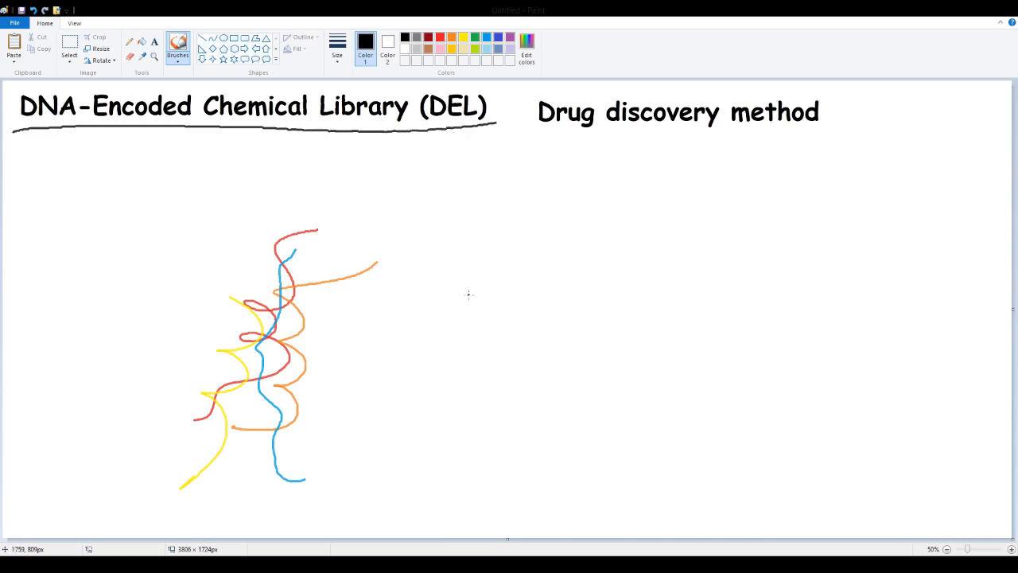
{"action": "mouse_move", "coordinate": [350, 378]}
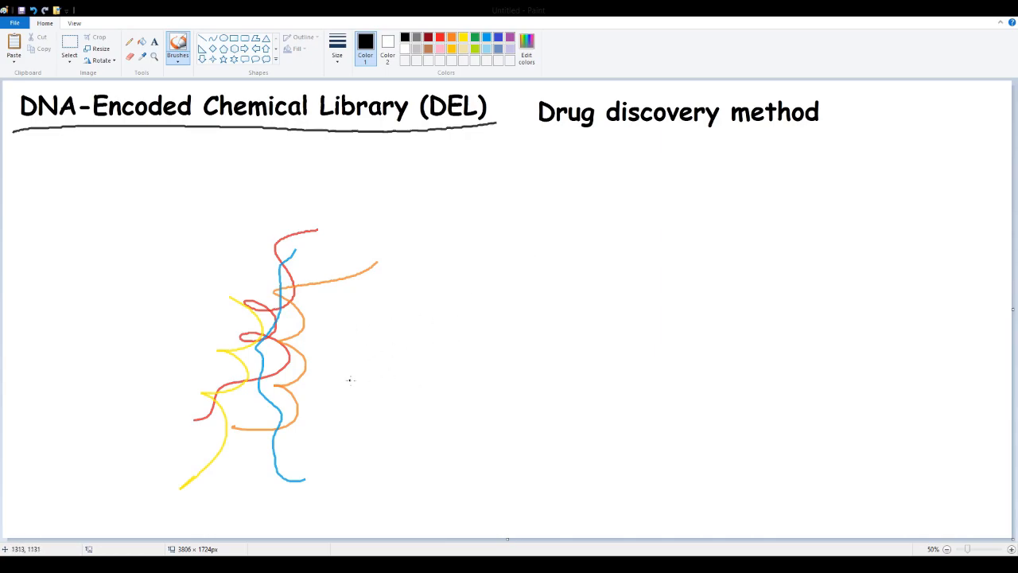
Draw a small black circle right of the squiggle with a box and an arrow toward the strands.
{"action": "left_click_drag", "start_coordinate": [175, 231], "coordinate": [389, 517]}
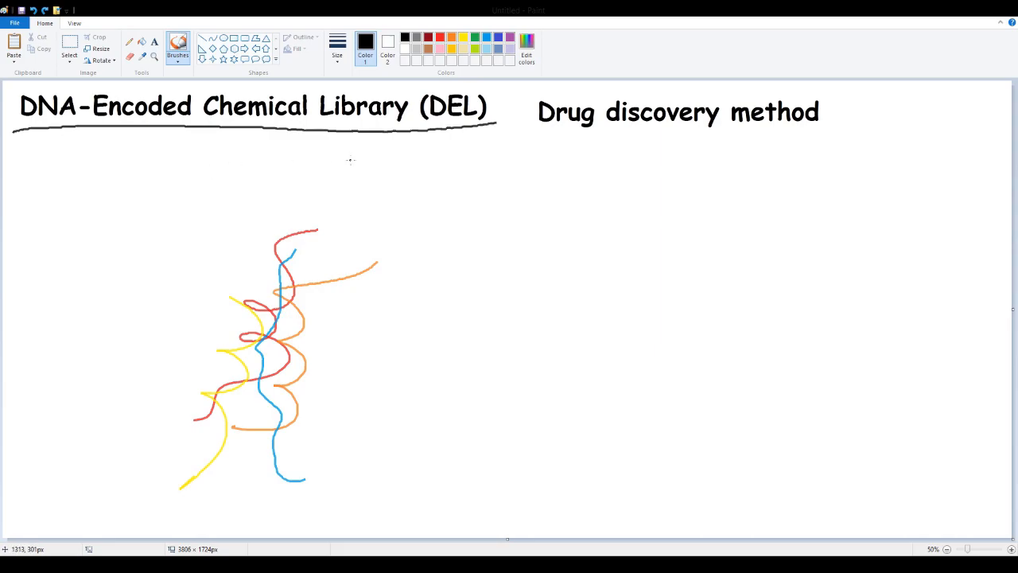
{"action": "left_click_drag", "start_coordinate": [500, 286], "coordinate": [487, 334]}
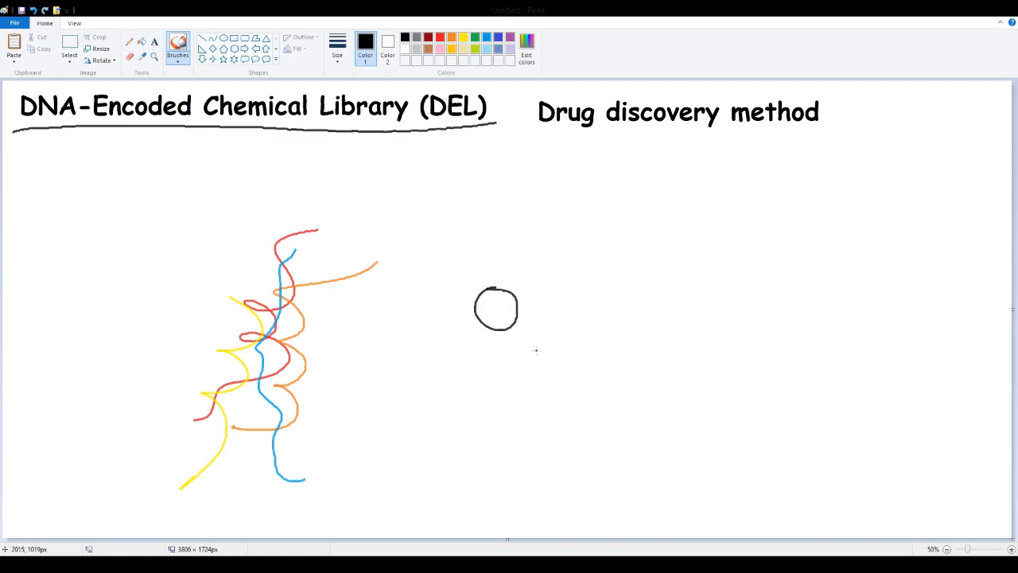
{"action": "mouse_move", "coordinate": [504, 365]}
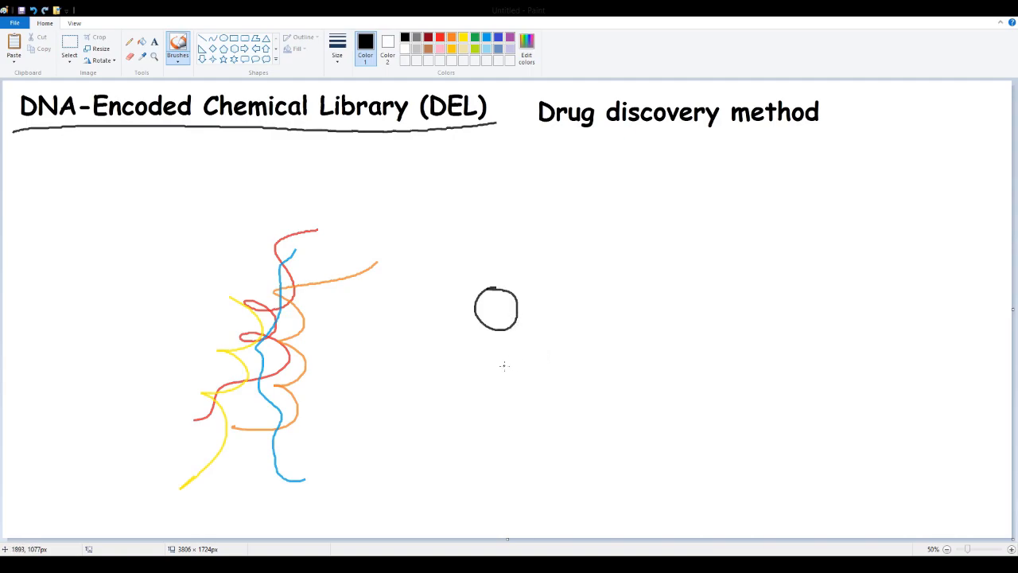
{"action": "left_click_drag", "start_coordinate": [453, 257], "coordinate": [538, 342]}
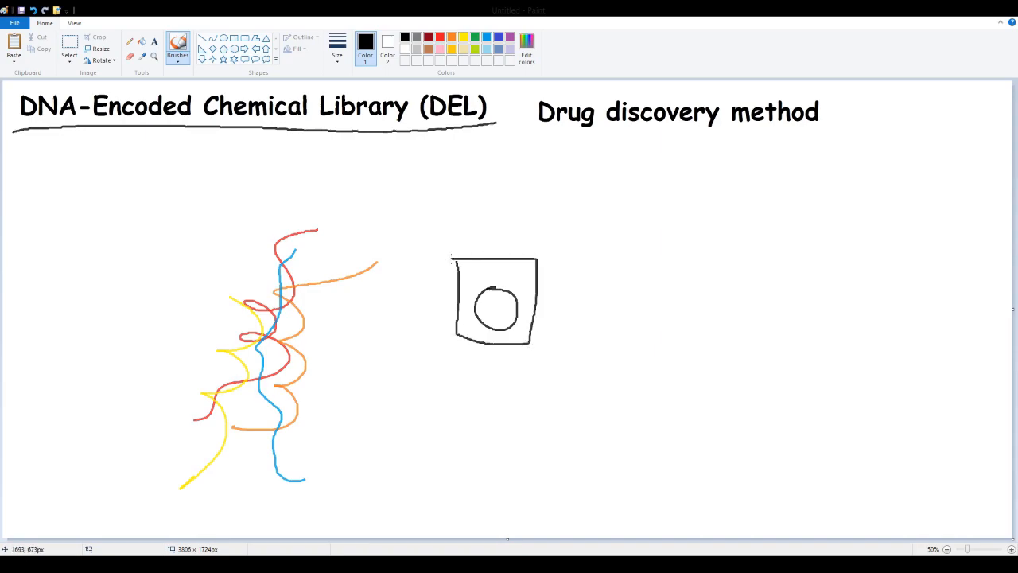
{"action": "left_click_drag", "start_coordinate": [446, 321], "coordinate": [321, 353]}
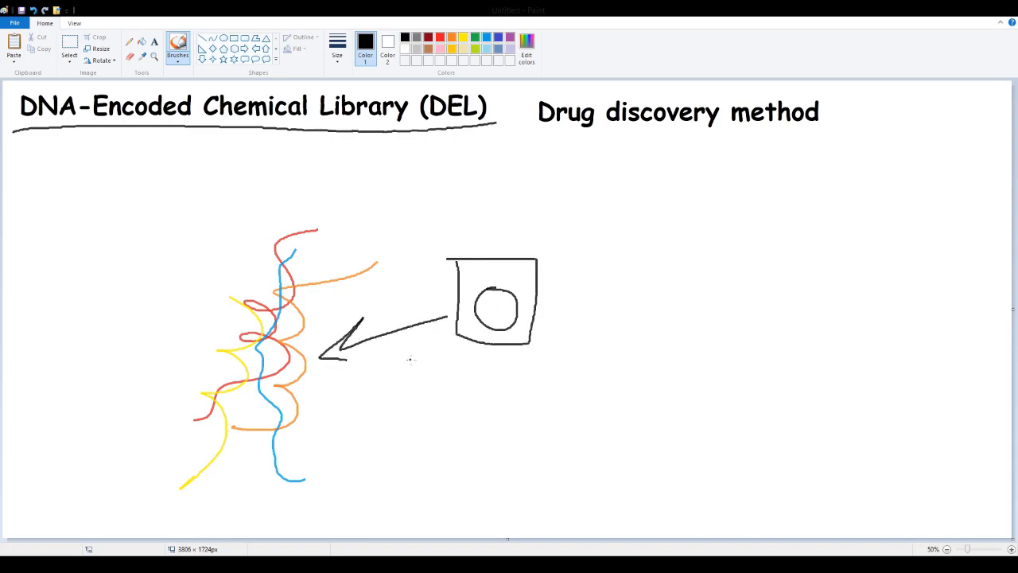
{"action": "mouse_move", "coordinate": [416, 359]}
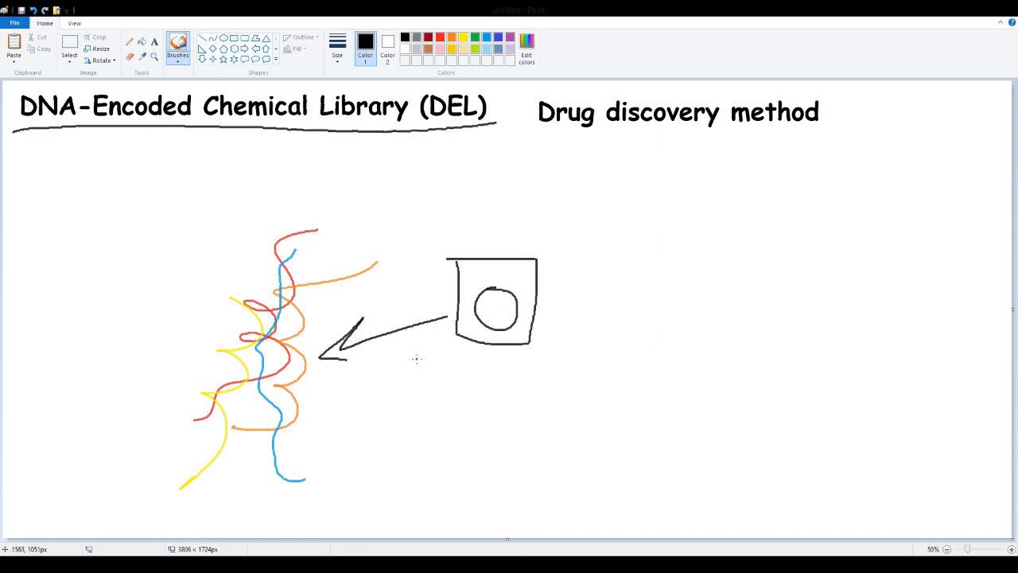
{"action": "mouse_move", "coordinate": [458, 356]}
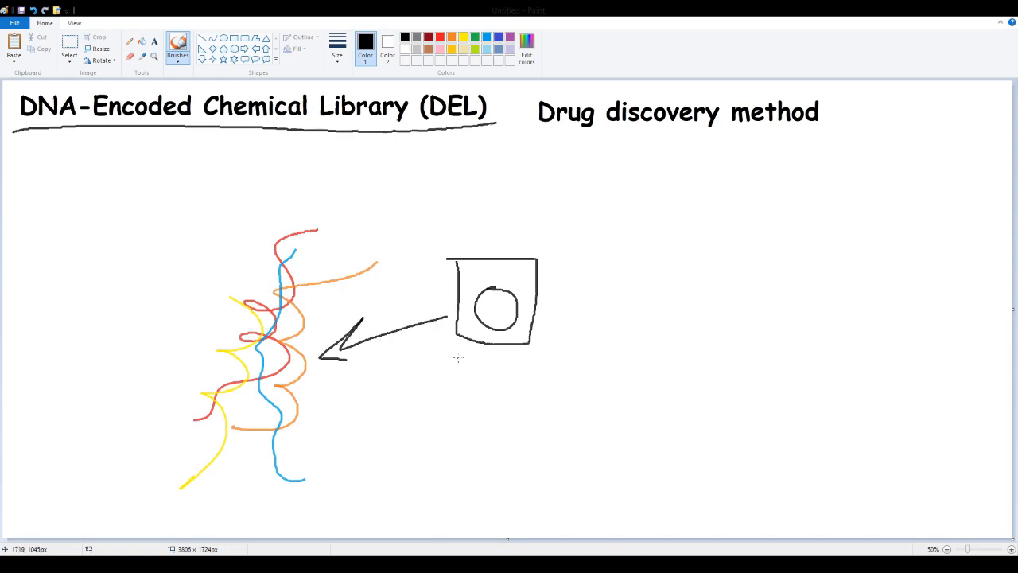
{"action": "left_click_drag", "start_coordinate": [184, 235], "coordinate": [183, 254]}
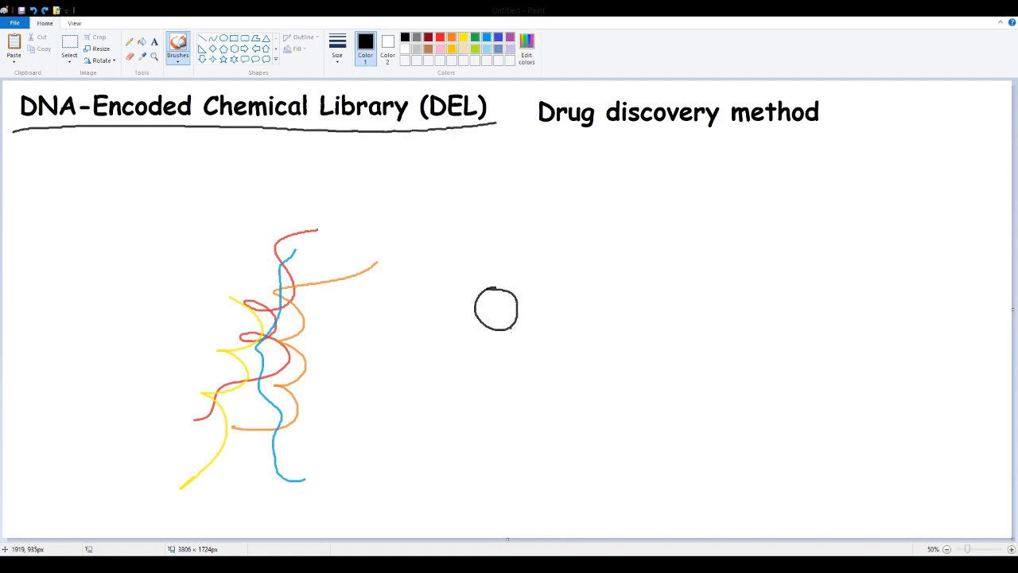
{"action": "mouse_move", "coordinate": [428, 359]}
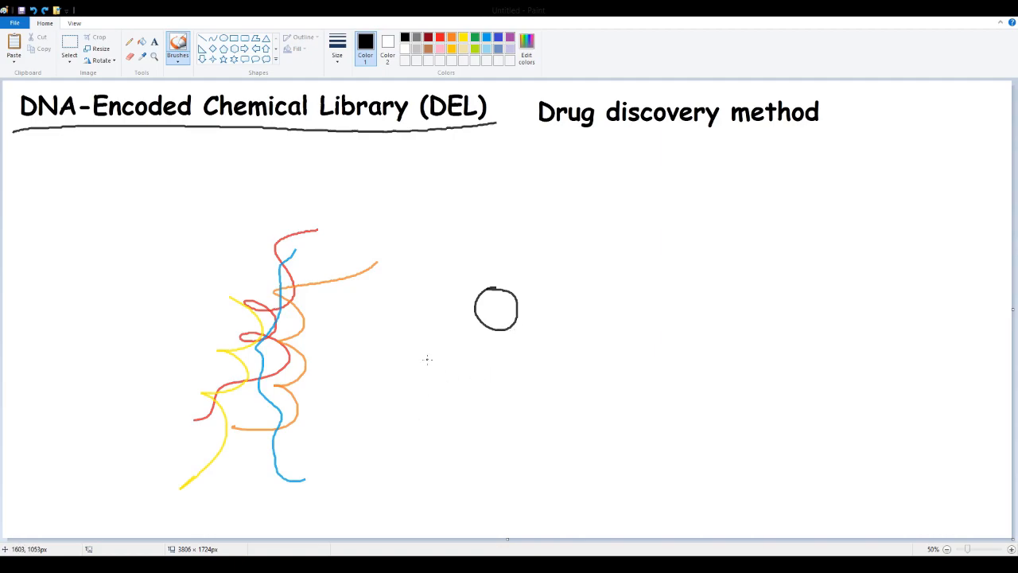
Handwrite a K, a tilde-like wave and a T in a row beneath the circle.
{"action": "left_click_drag", "start_coordinate": [398, 349], "coordinate": [397, 398]}
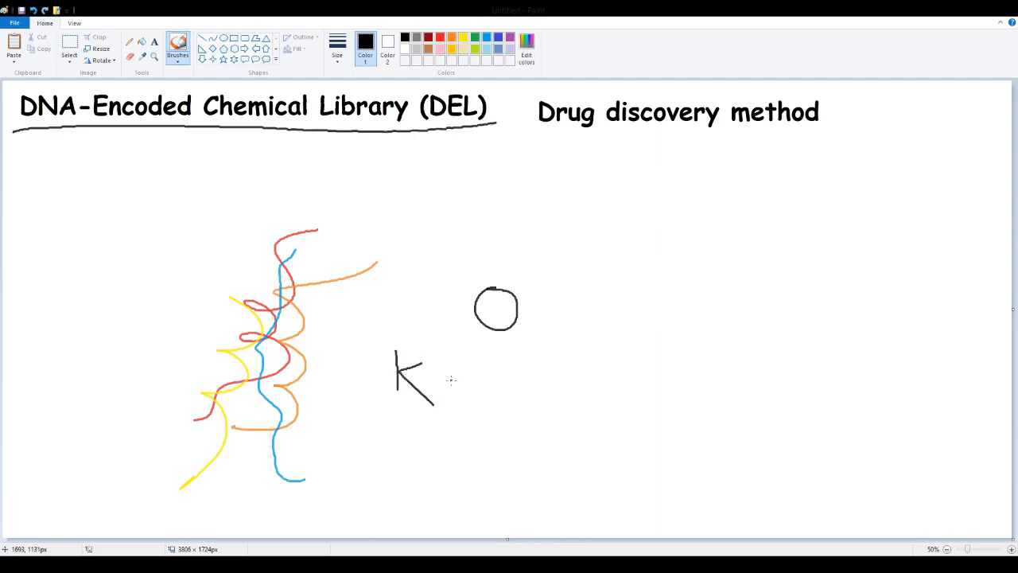
{"action": "left_click_drag", "start_coordinate": [460, 390], "coordinate": [533, 387]}
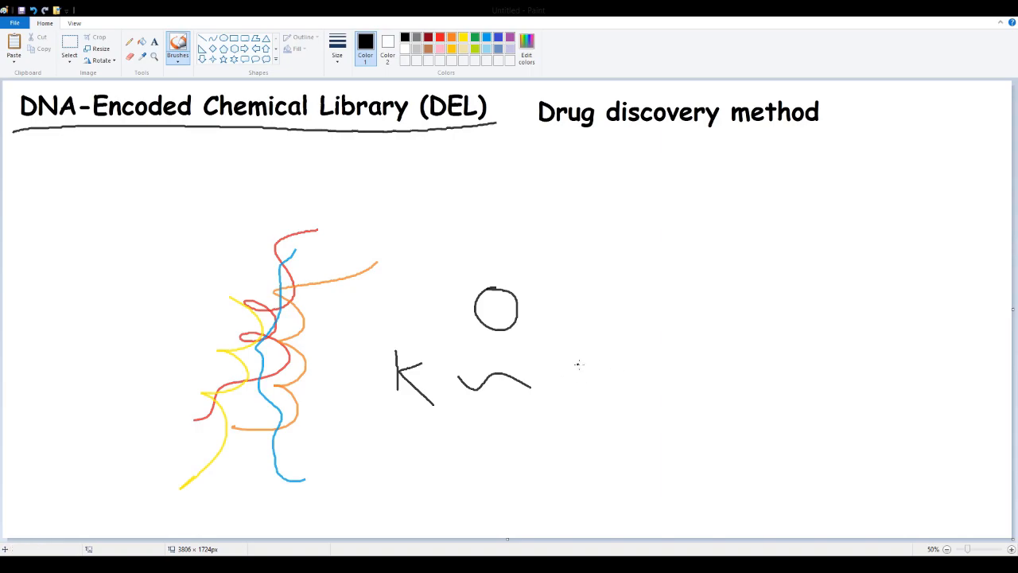
{"action": "left_click_drag", "start_coordinate": [580, 362], "coordinate": [580, 410]}
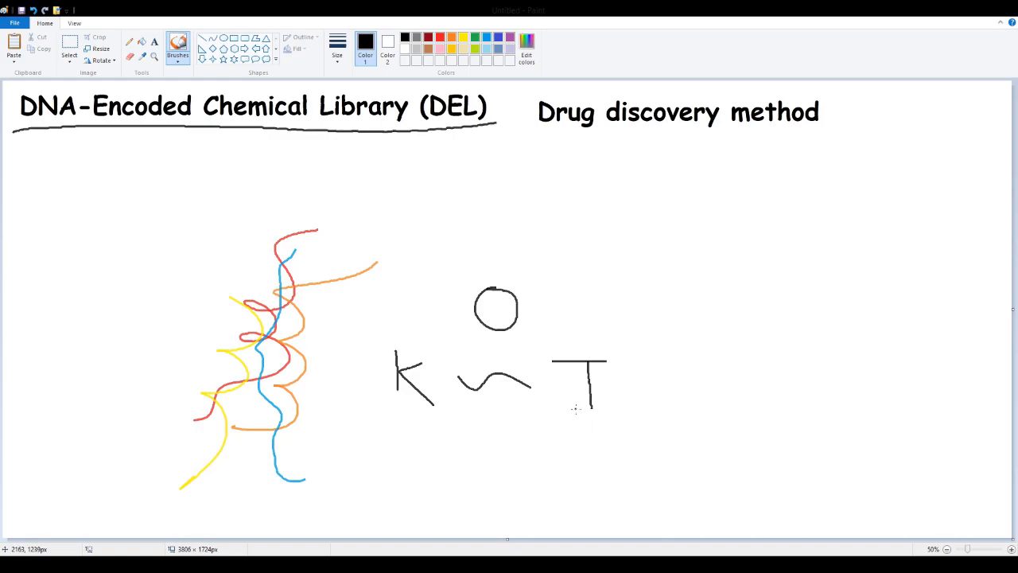
{"action": "mouse_move", "coordinate": [636, 413]}
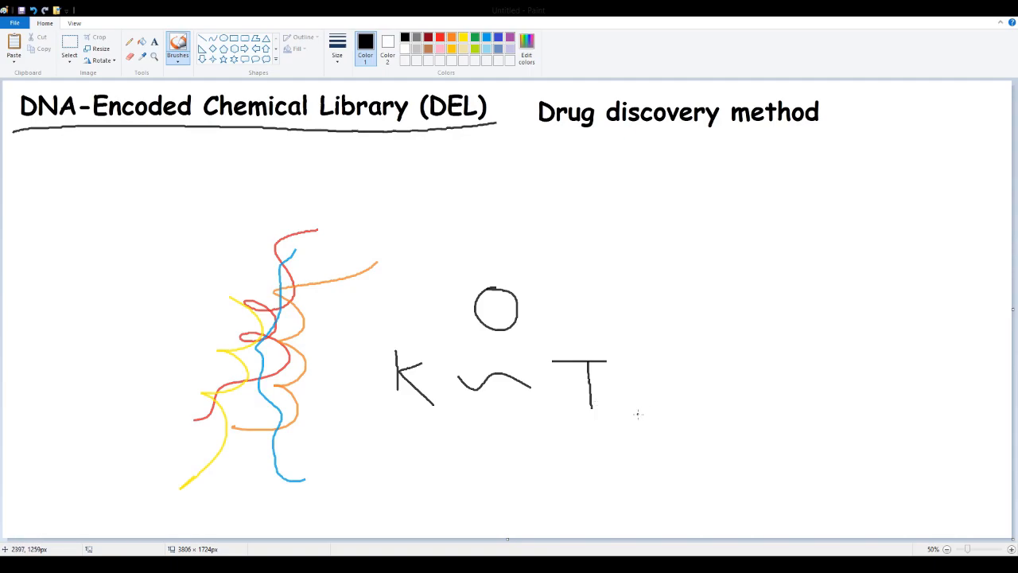
{"action": "mouse_move", "coordinate": [588, 382]}
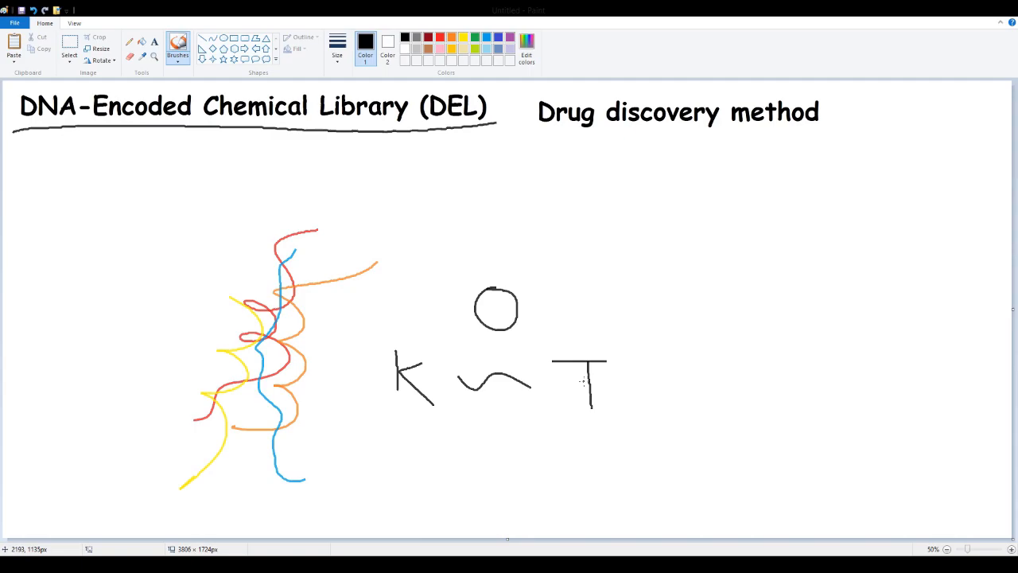
{"action": "mouse_move", "coordinate": [544, 363]}
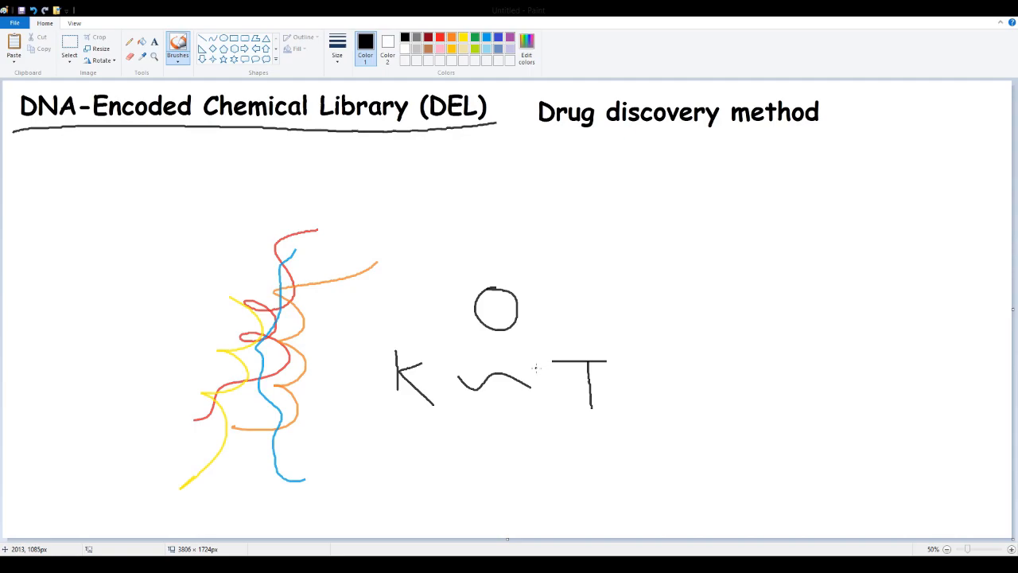
{"action": "mouse_move", "coordinate": [480, 343]}
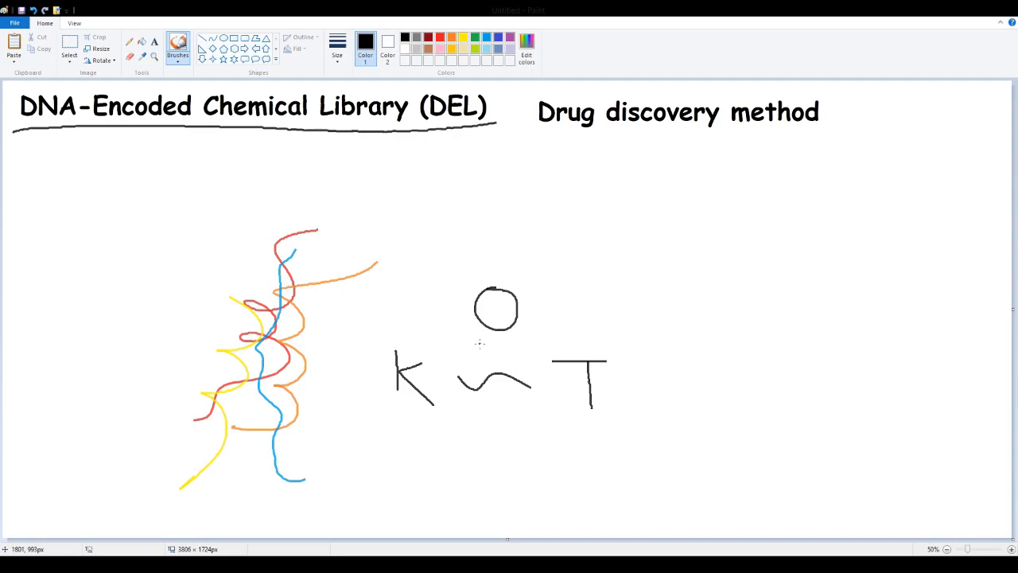
{"action": "mouse_move", "coordinate": [442, 312]}
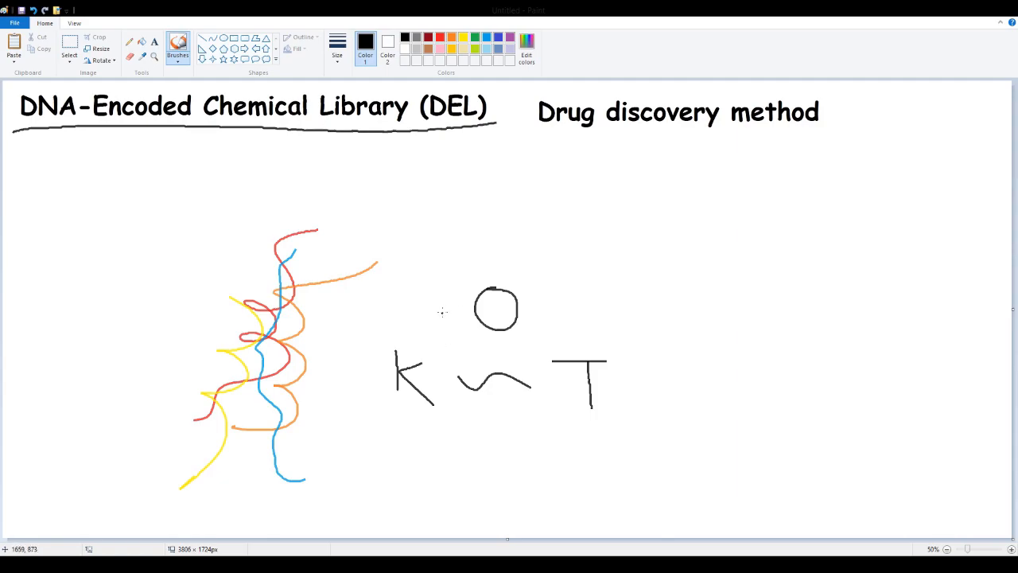
Select the DNA strand area, enlarge it by a corner handle and move it toward the canvas centre.
{"action": "left_click", "coordinate": [70, 47]}
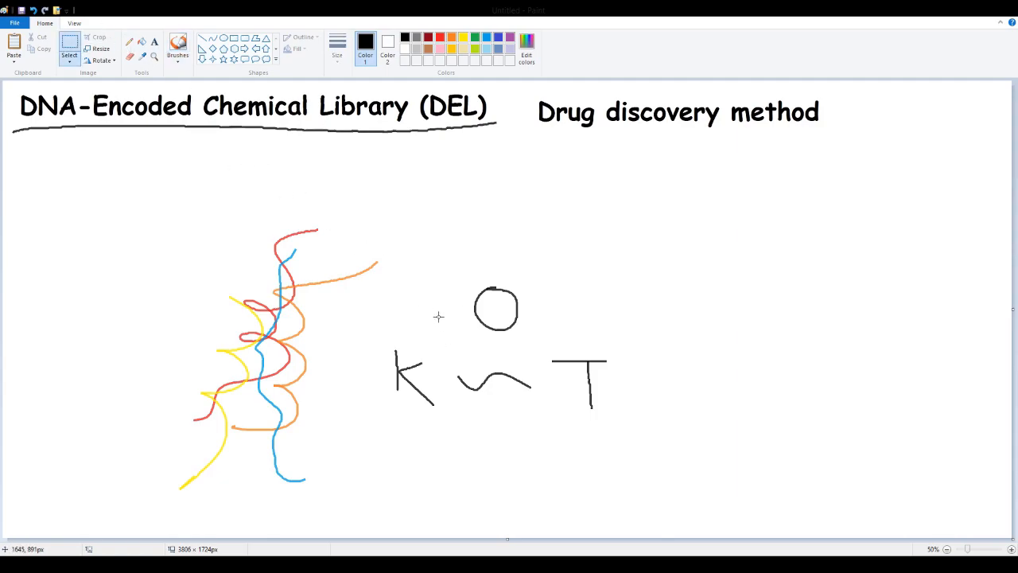
{"action": "left_click_drag", "start_coordinate": [374, 273], "coordinate": [633, 417]}
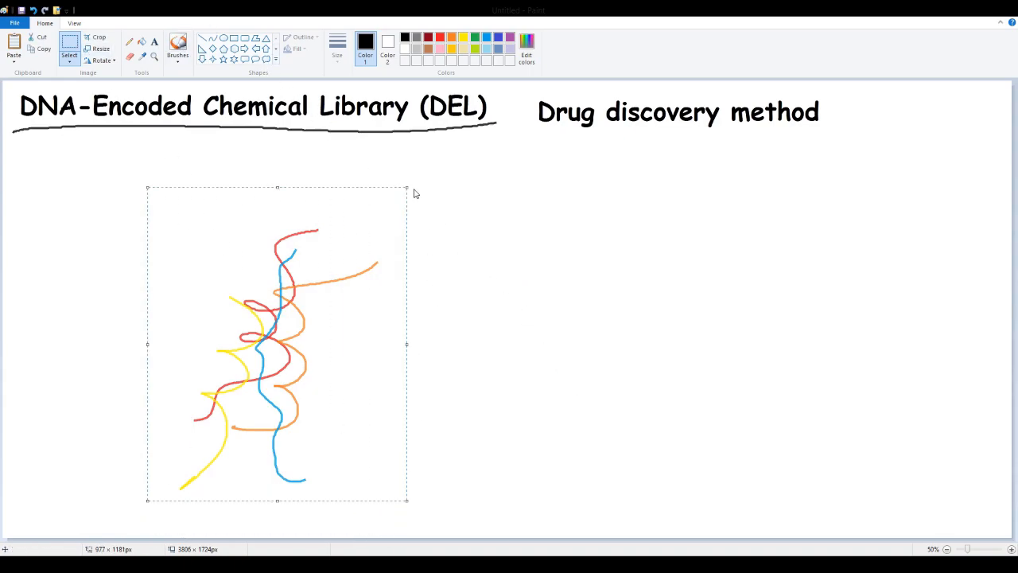
{"action": "left_click_drag", "start_coordinate": [407, 188], "coordinate": [462, 149]}
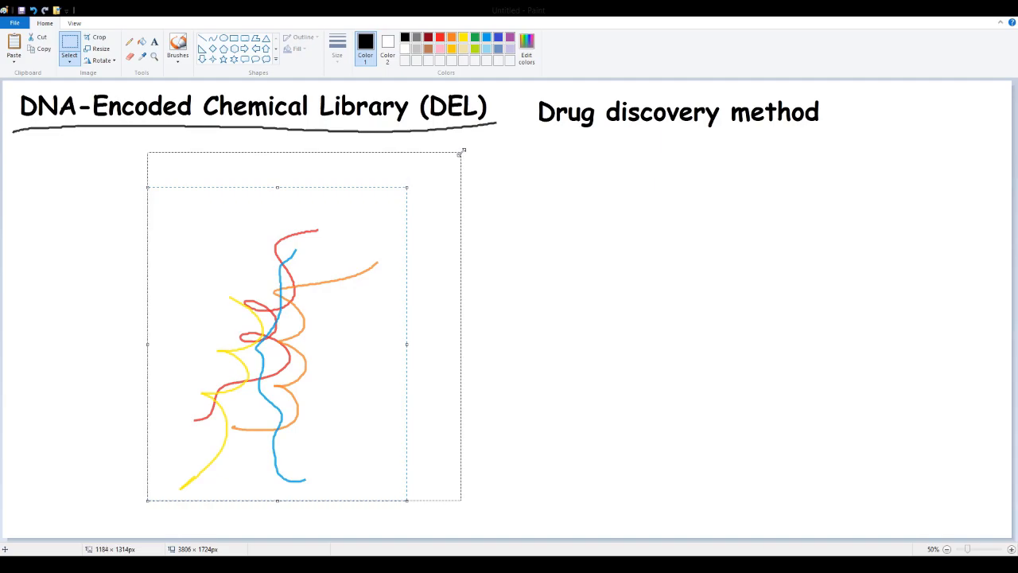
{"action": "left_click_drag", "start_coordinate": [277, 344], "coordinate": [468, 328]}
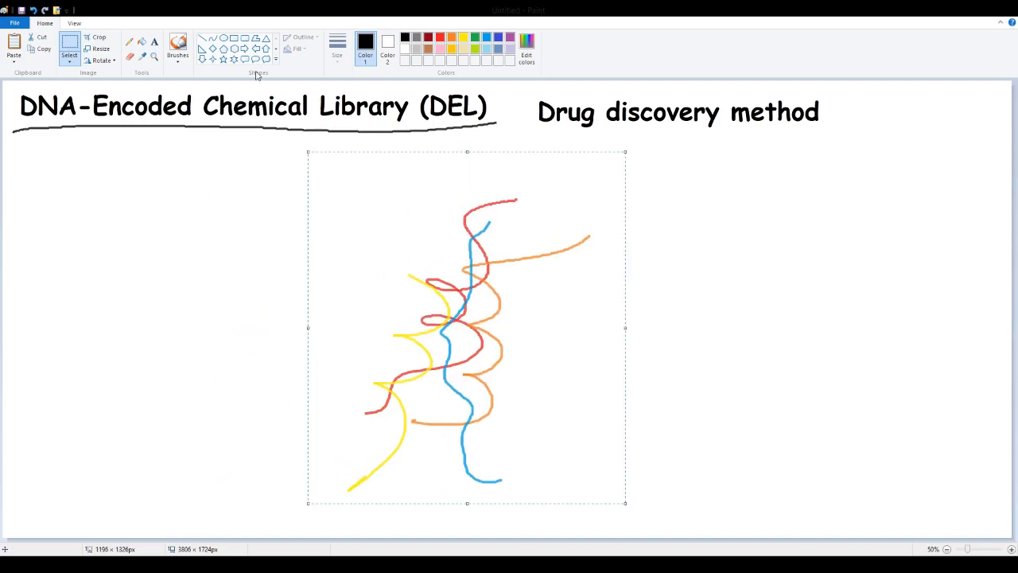
{"action": "left_click", "coordinate": [179, 46]}
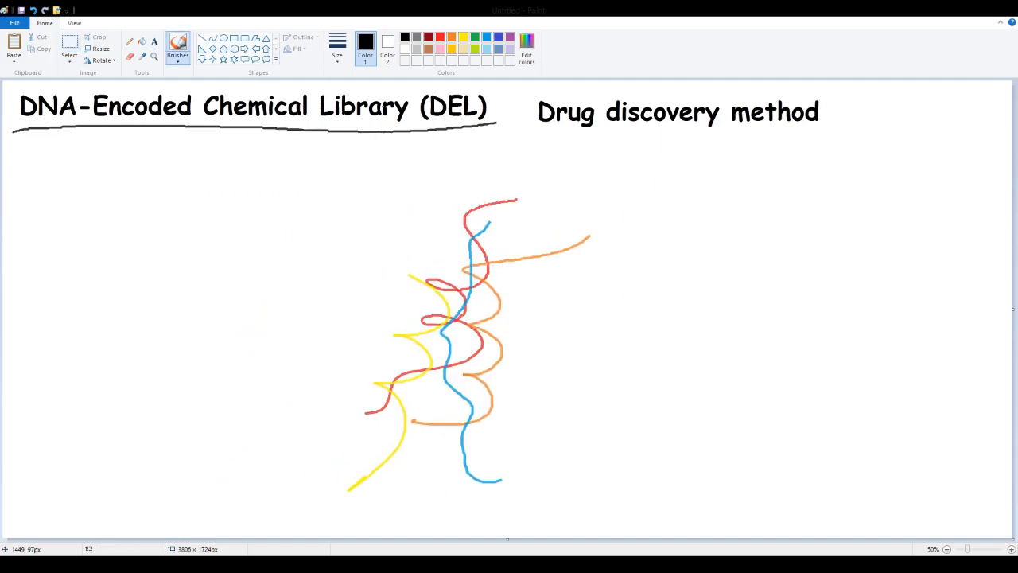
Draw a curved black bracket and a small circle just right of the strand tangle.
{"action": "left_click_drag", "start_coordinate": [528, 283], "coordinate": [517, 342]}
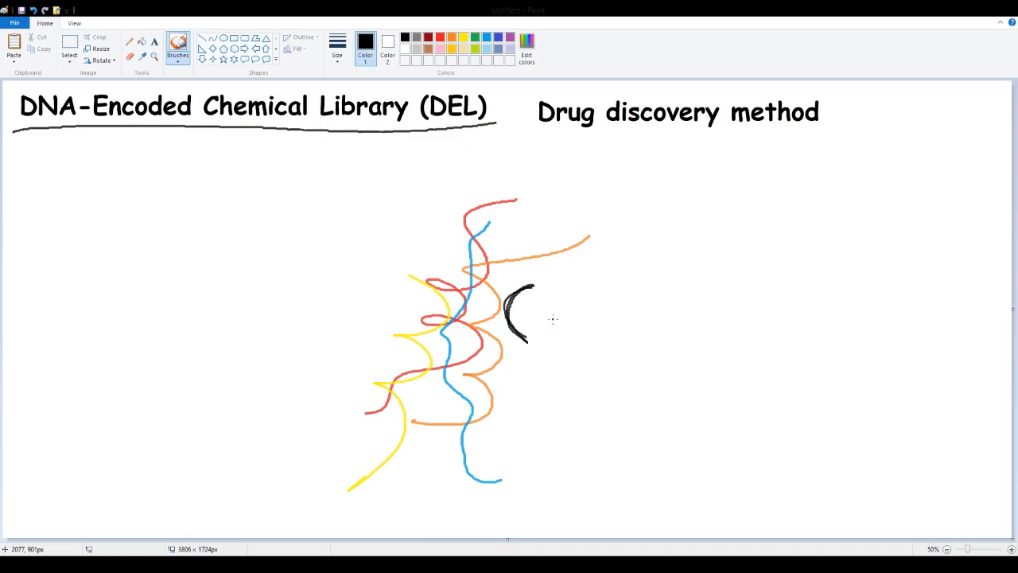
{"action": "left_click_drag", "start_coordinate": [537, 306], "coordinate": [553, 326]}
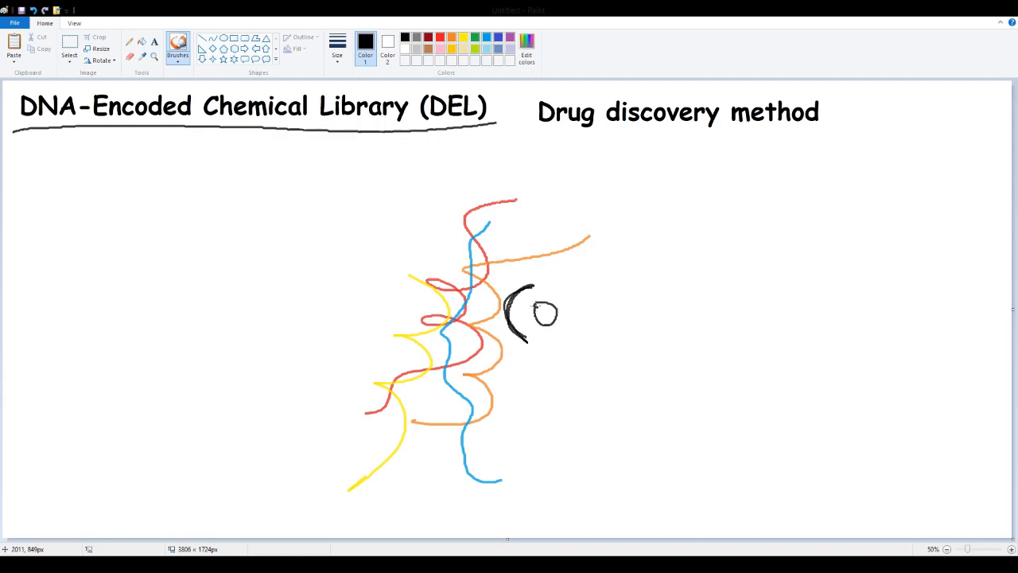
{"action": "mouse_move", "coordinate": [544, 336]}
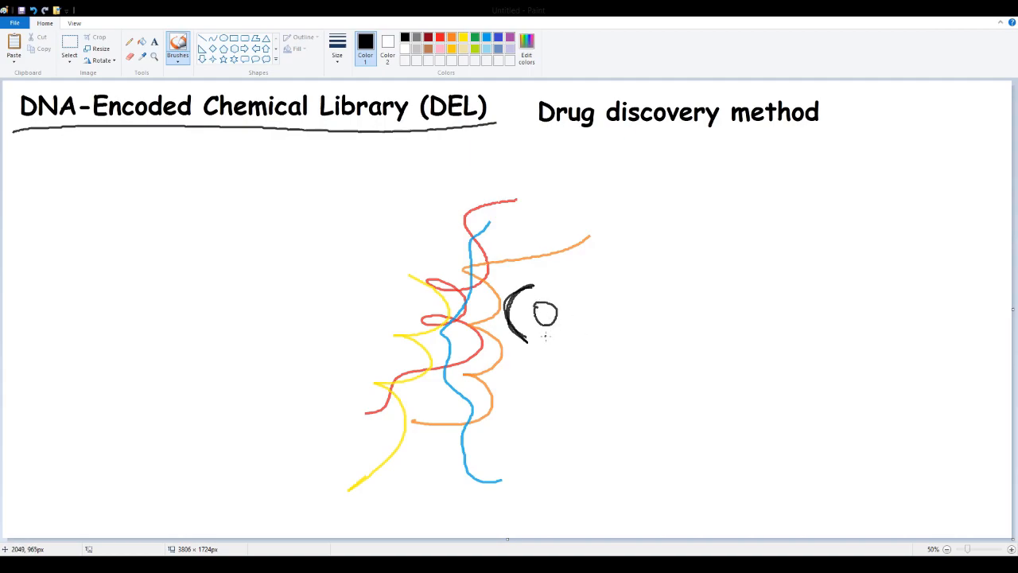
{"action": "mouse_move", "coordinate": [543, 332]}
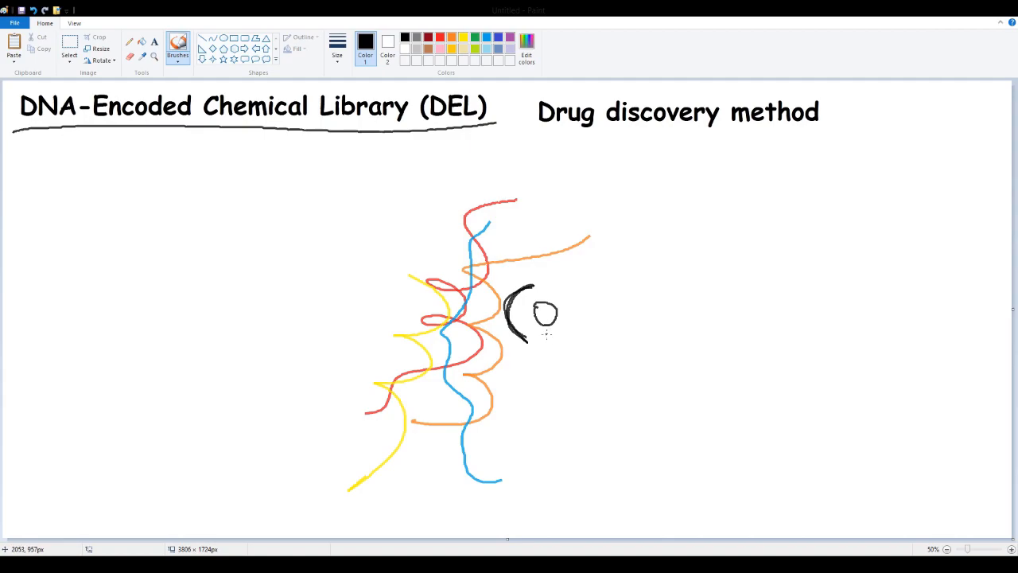
{"action": "mouse_move", "coordinate": [566, 340]}
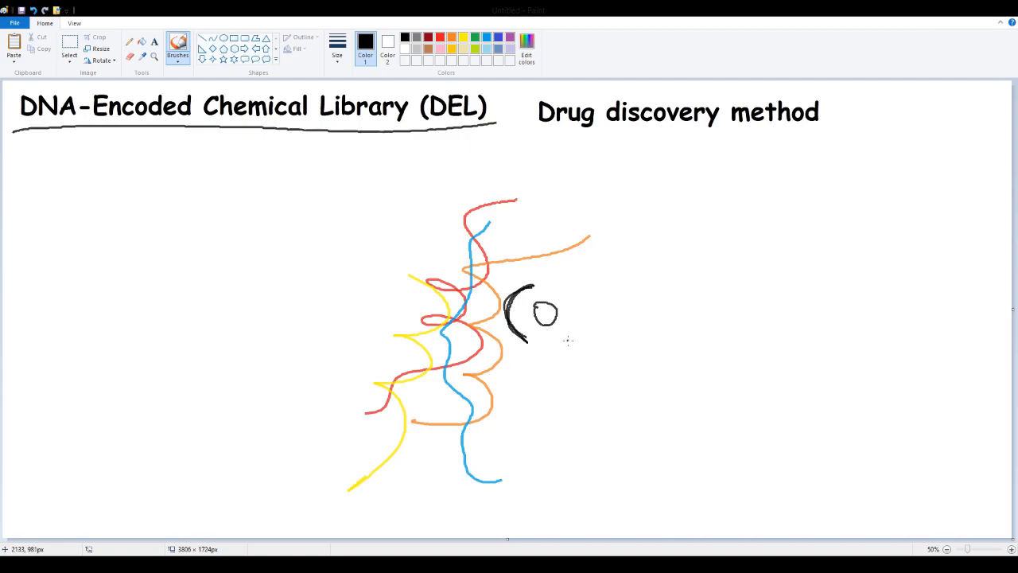
{"action": "mouse_move", "coordinate": [571, 334]}
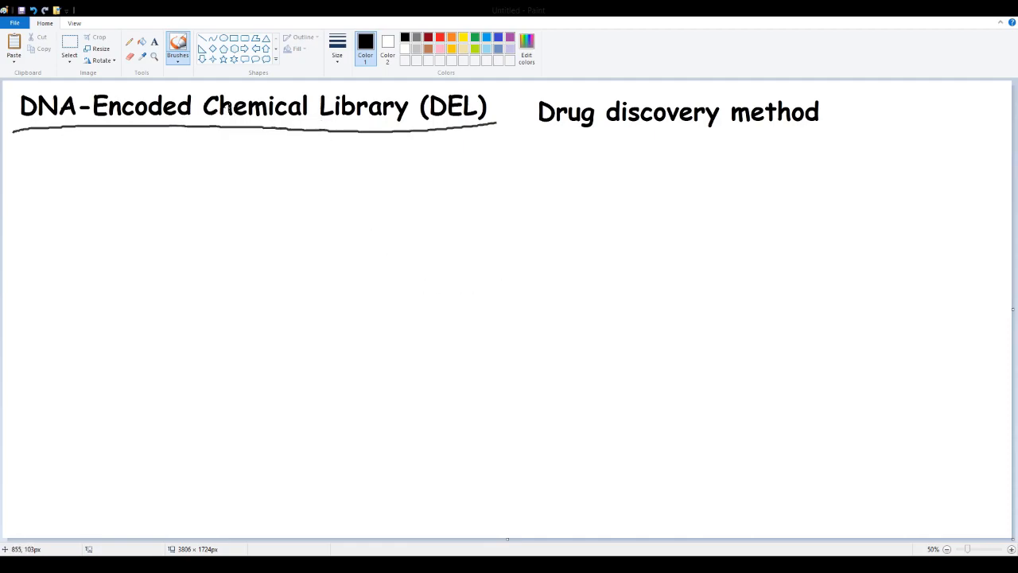
{"action": "left_click_drag", "start_coordinate": [199, 87], "coordinate": [315, 140]}
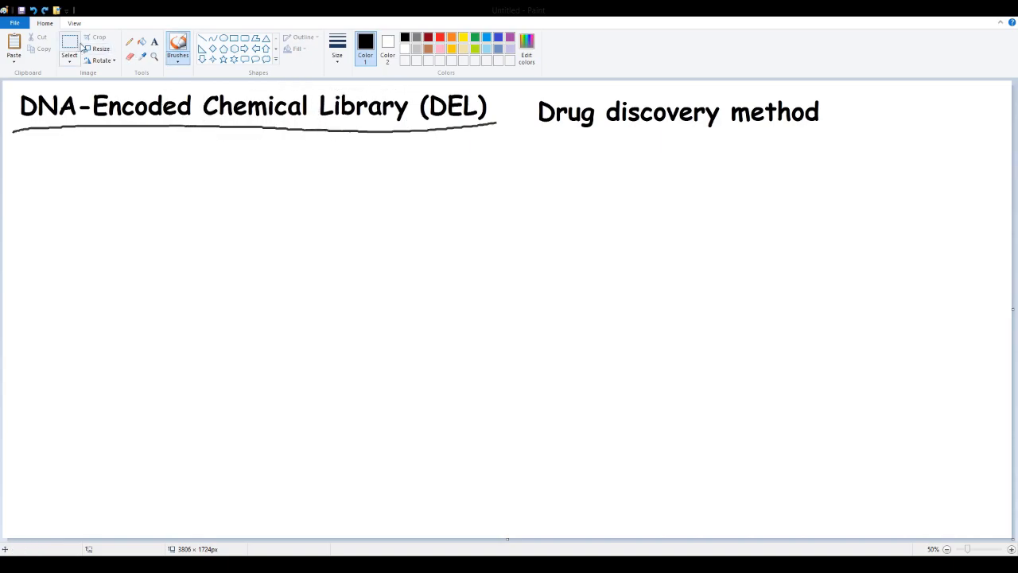
{"action": "left_click_drag", "start_coordinate": [104, 198], "coordinate": [584, 270]}
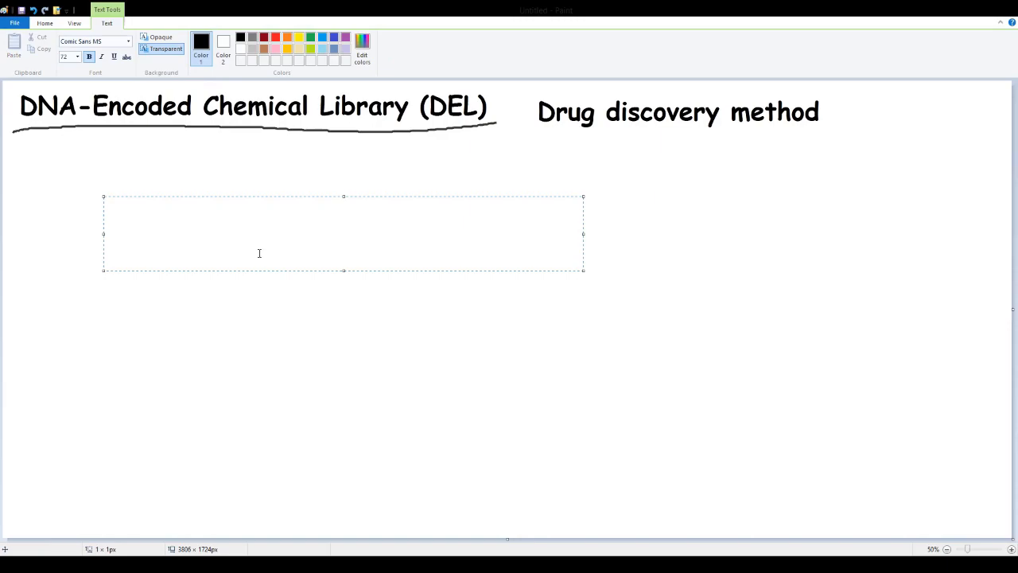
{"action": "type", "text": "10000000"}
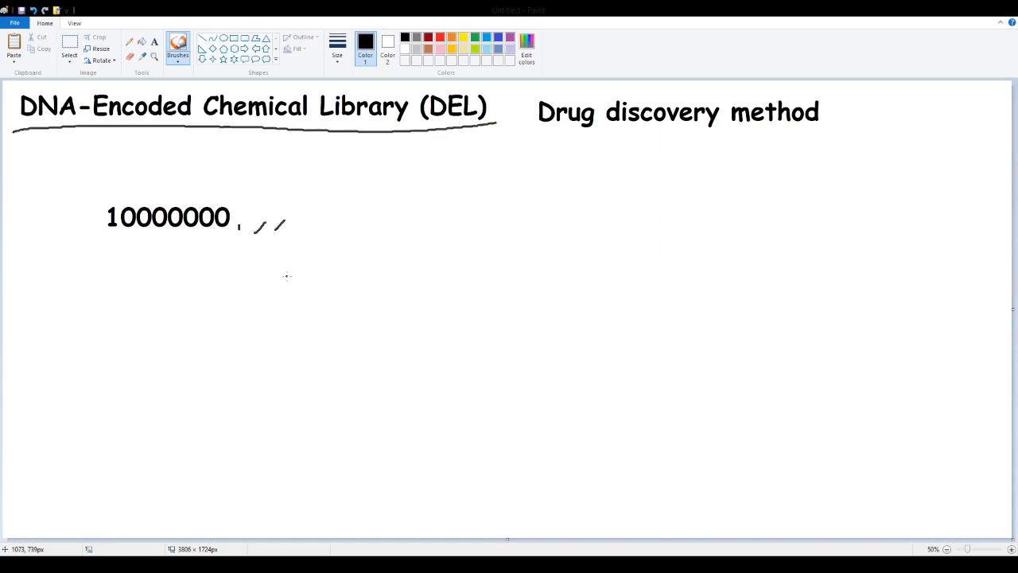
{"action": "mouse_move", "coordinate": [467, 273]}
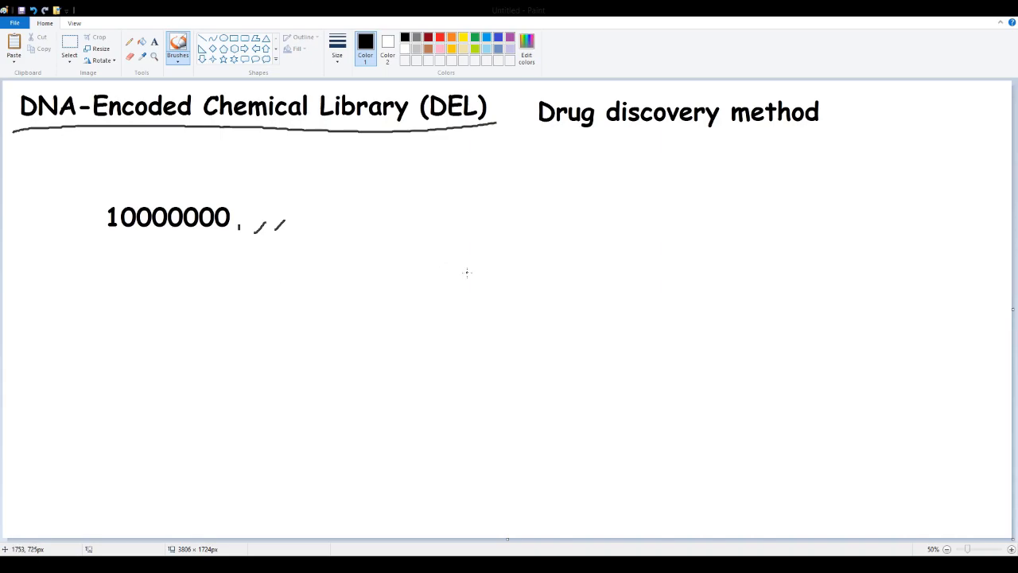
{"action": "mouse_move", "coordinate": [474, 264]}
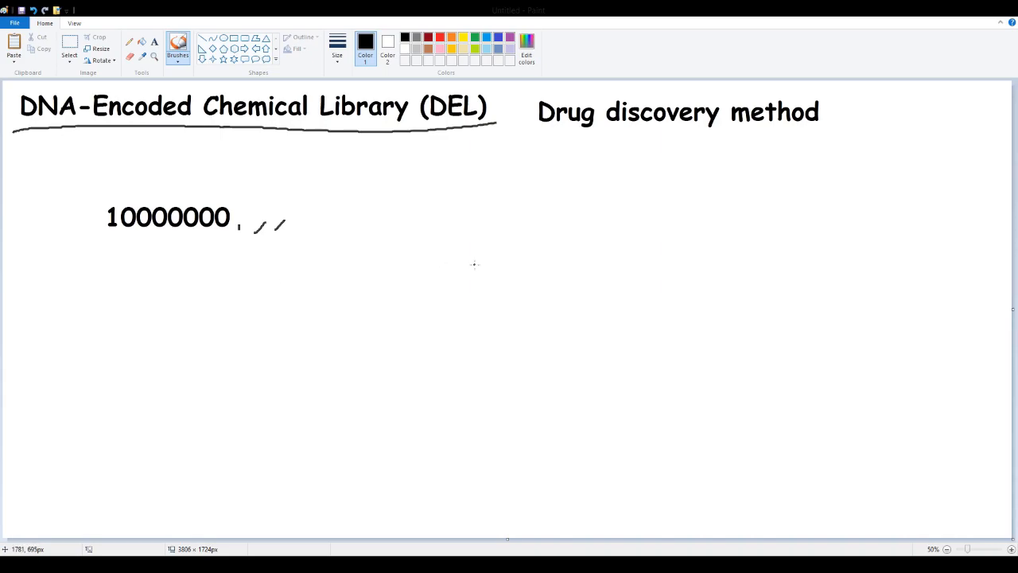
{"action": "mouse_move", "coordinate": [477, 264]}
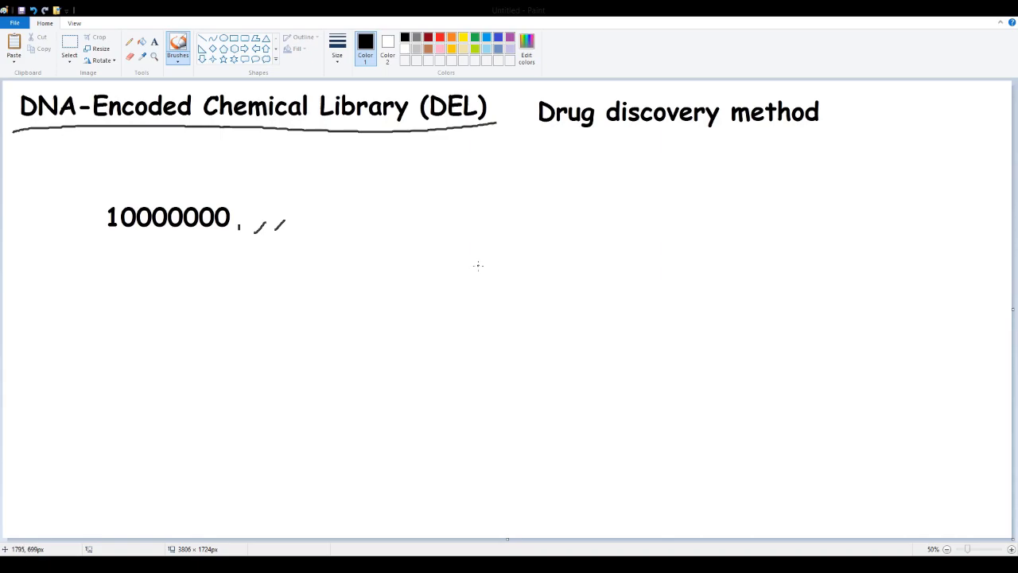
{"action": "mouse_move", "coordinate": [481, 273]}
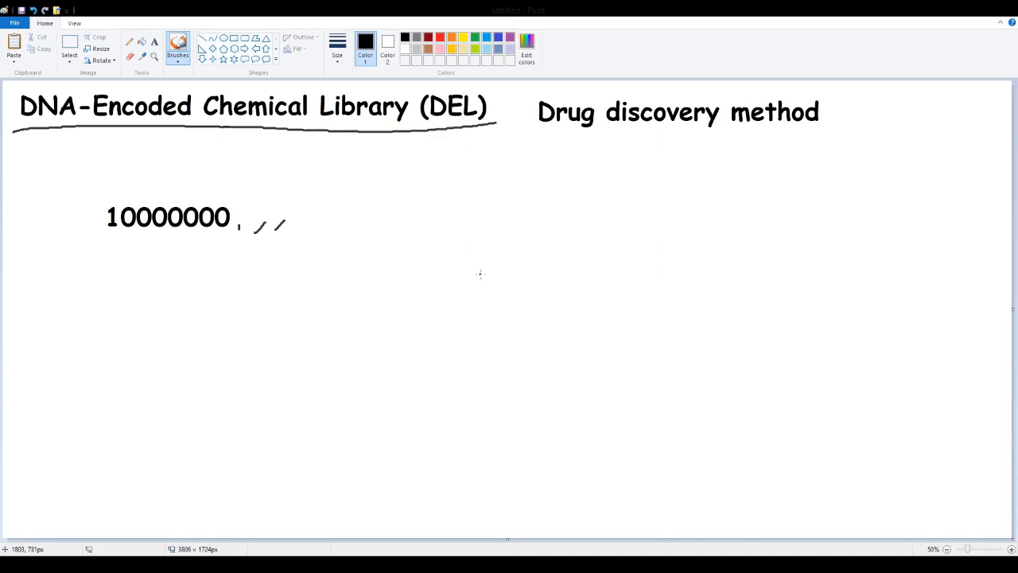
{"action": "mouse_move", "coordinate": [429, 273]}
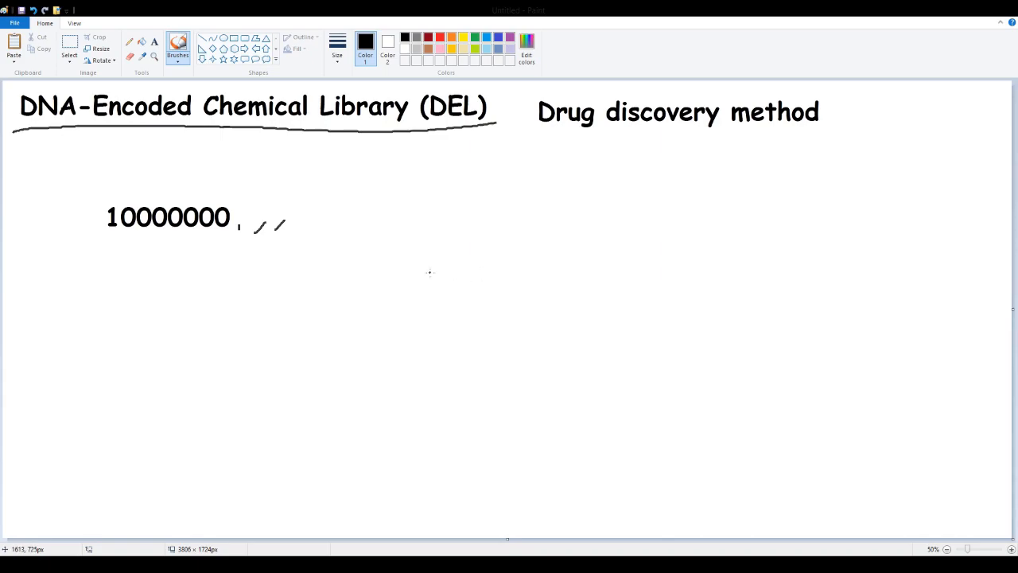
{"action": "mouse_move", "coordinate": [430, 275]}
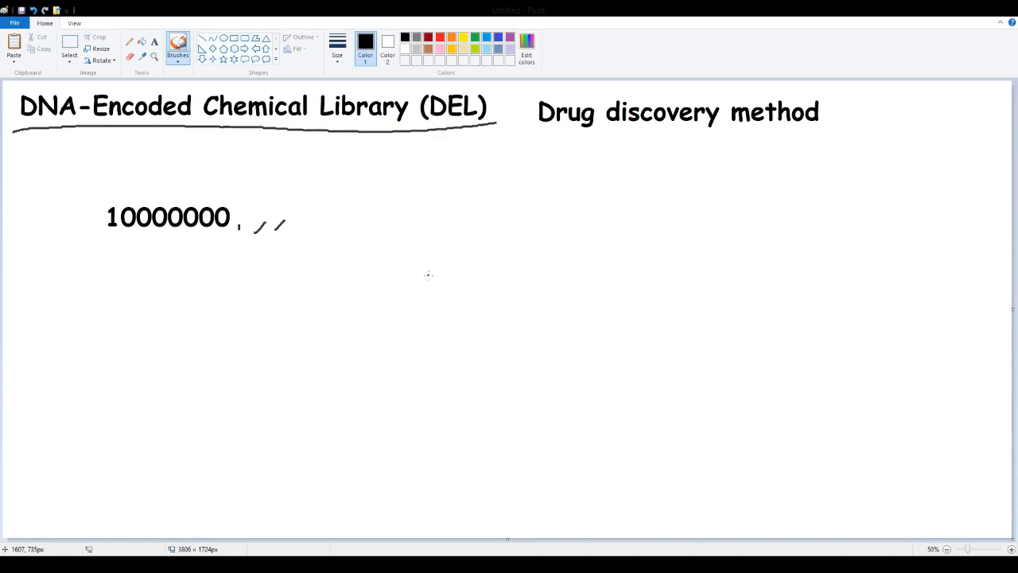
{"action": "mouse_move", "coordinate": [365, 216]}
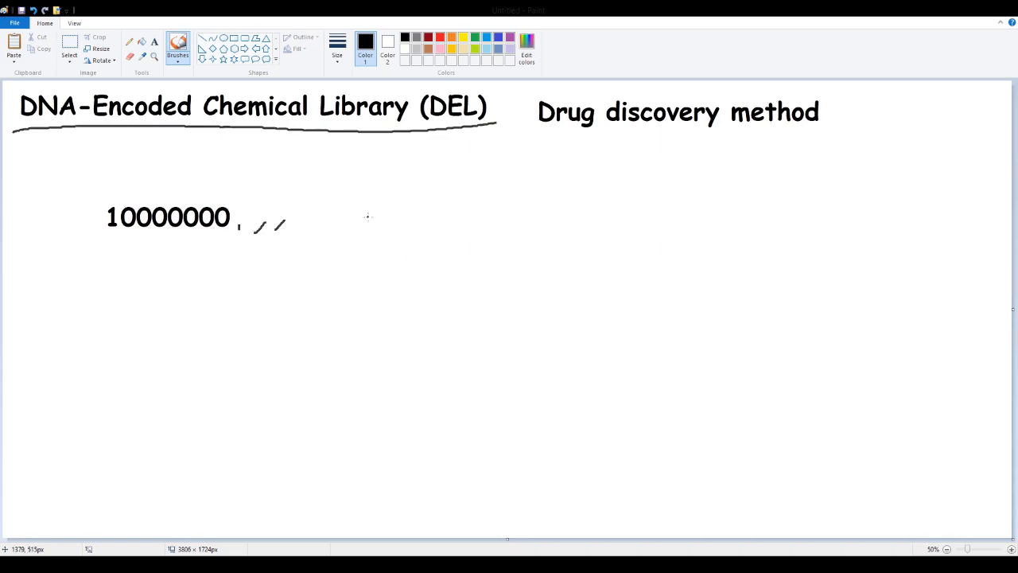
{"action": "mouse_move", "coordinate": [449, 233]}
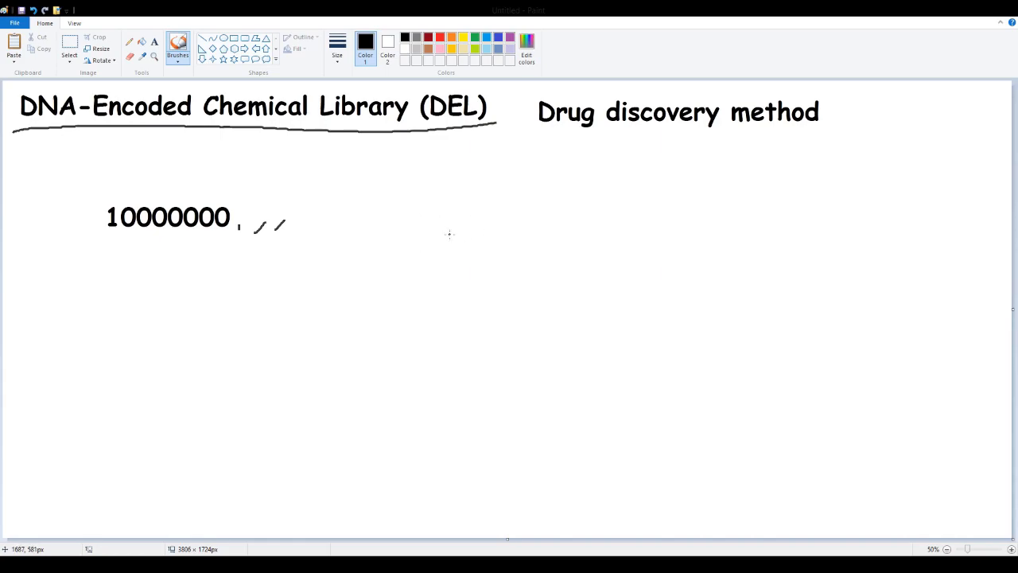
{"action": "mouse_move", "coordinate": [512, 240]}
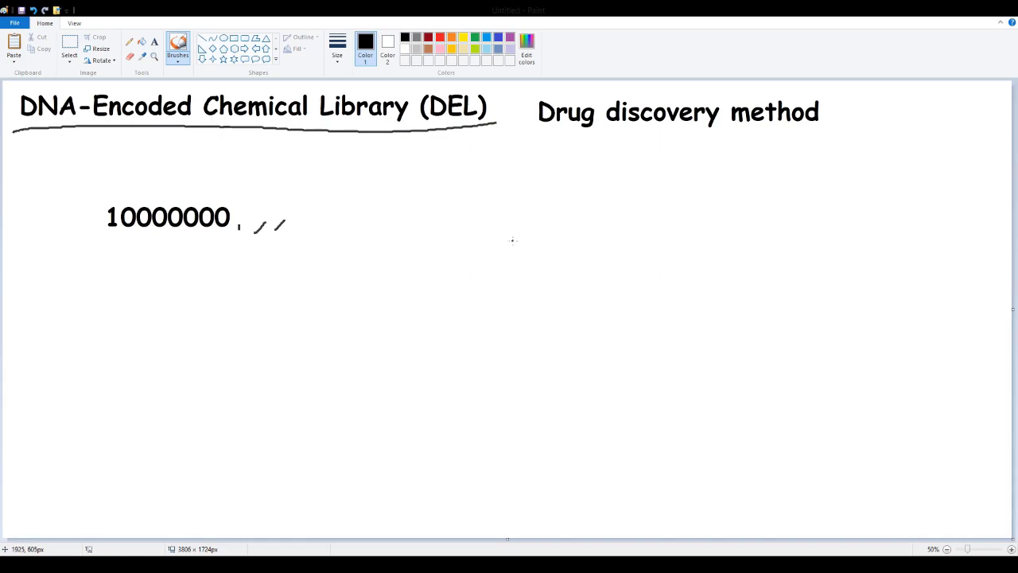
{"action": "mouse_move", "coordinate": [509, 241]}
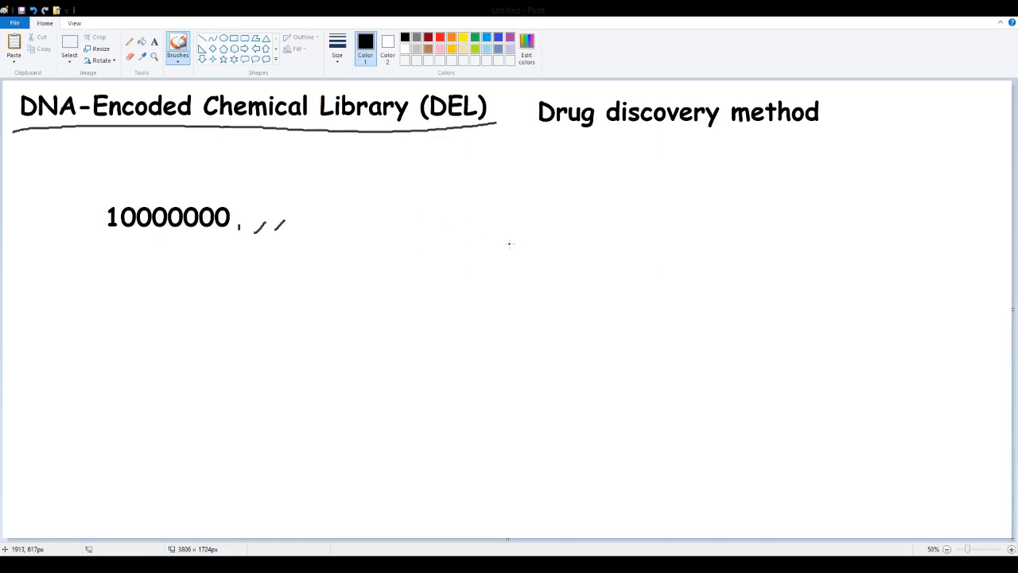
{"action": "mouse_move", "coordinate": [448, 283]}
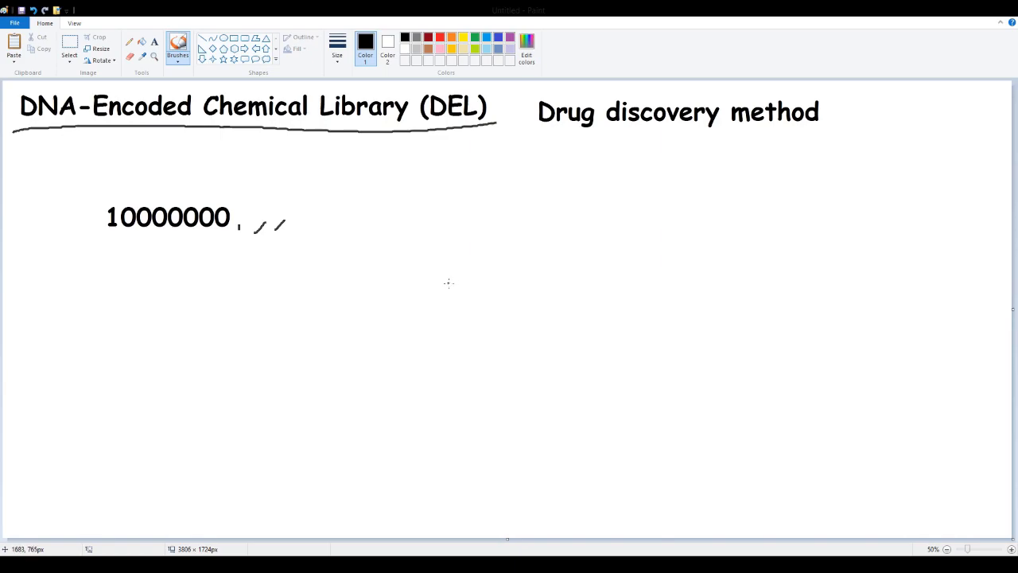
{"action": "mouse_move", "coordinate": [435, 351]}
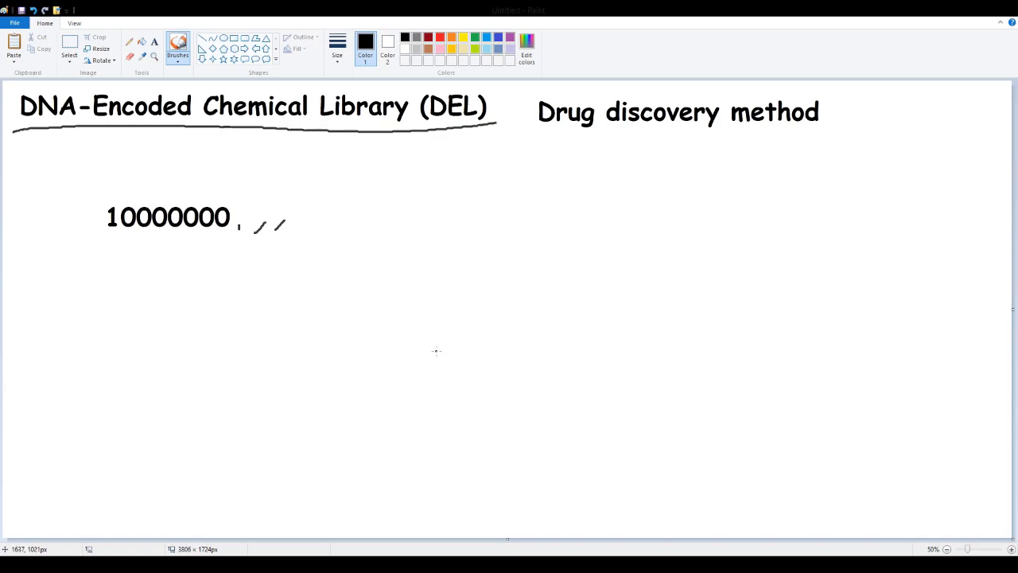
{"action": "mouse_move", "coordinate": [512, 258]}
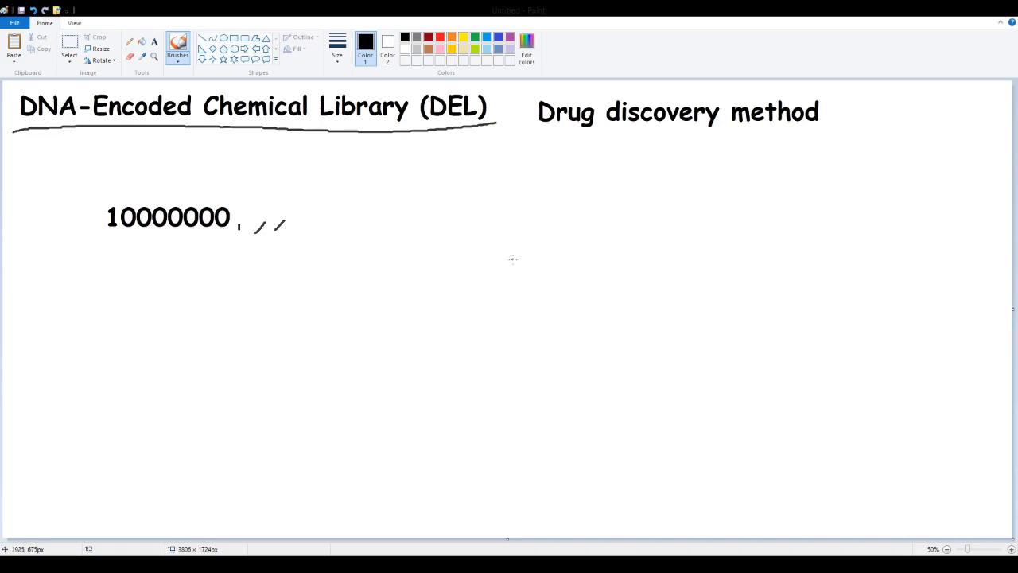
Sketch a 3D box with a scrawled 'Supers…' label, then begin handwriting 'a/a' below it.
{"action": "left_click_drag", "start_coordinate": [469, 274], "coordinate": [477, 347]}
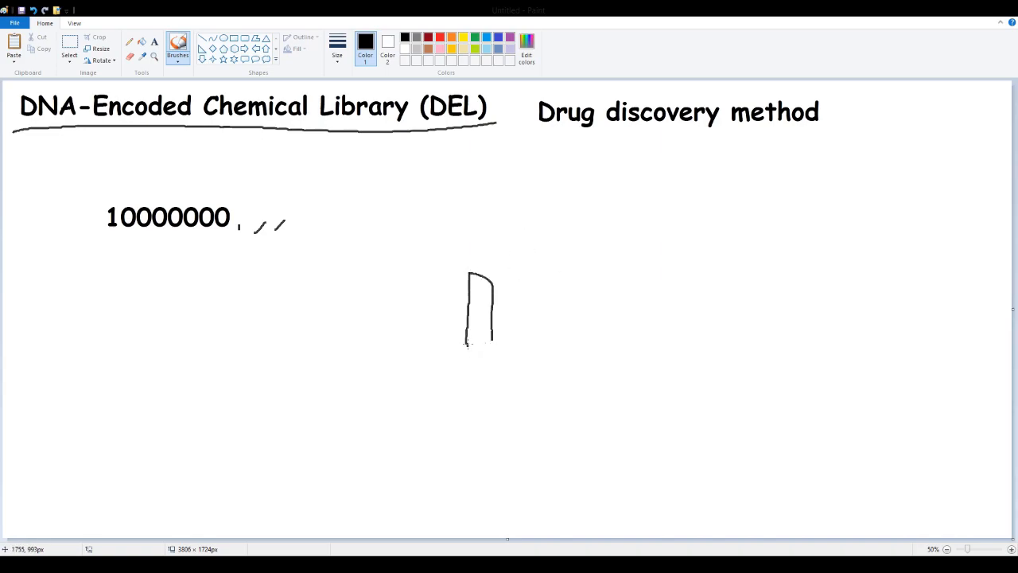
{"action": "left_click_drag", "start_coordinate": [477, 279], "coordinate": [565, 245]}
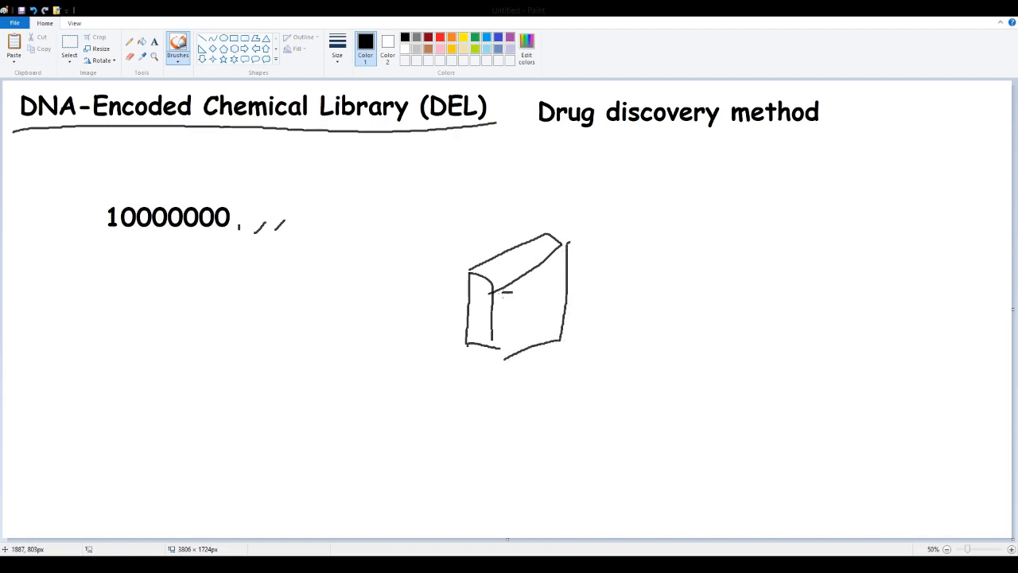
{"action": "left_click_drag", "start_coordinate": [501, 305], "coordinate": [544, 286]}
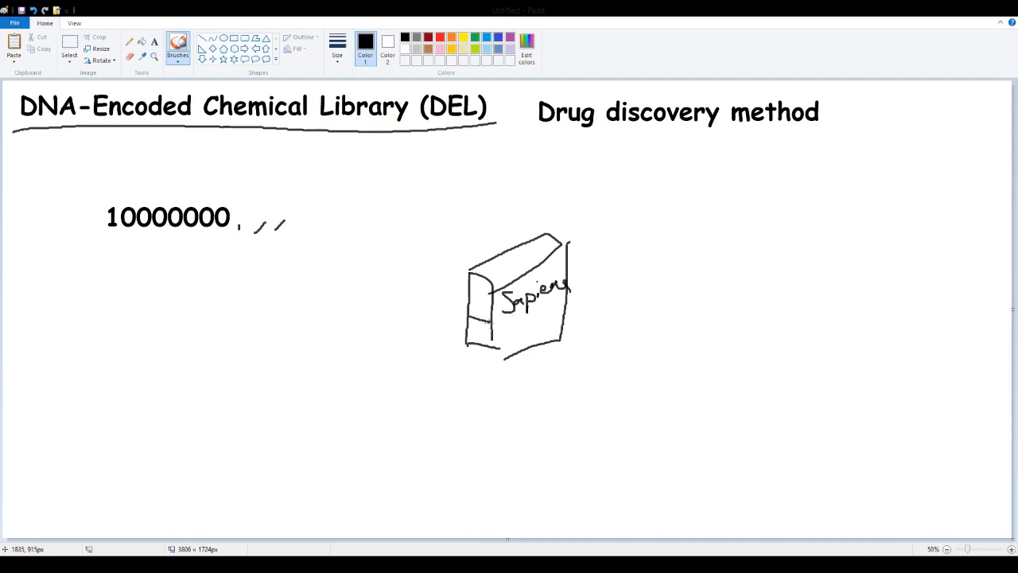
{"action": "left_click_drag", "start_coordinate": [470, 329], "coordinate": [490, 330]}
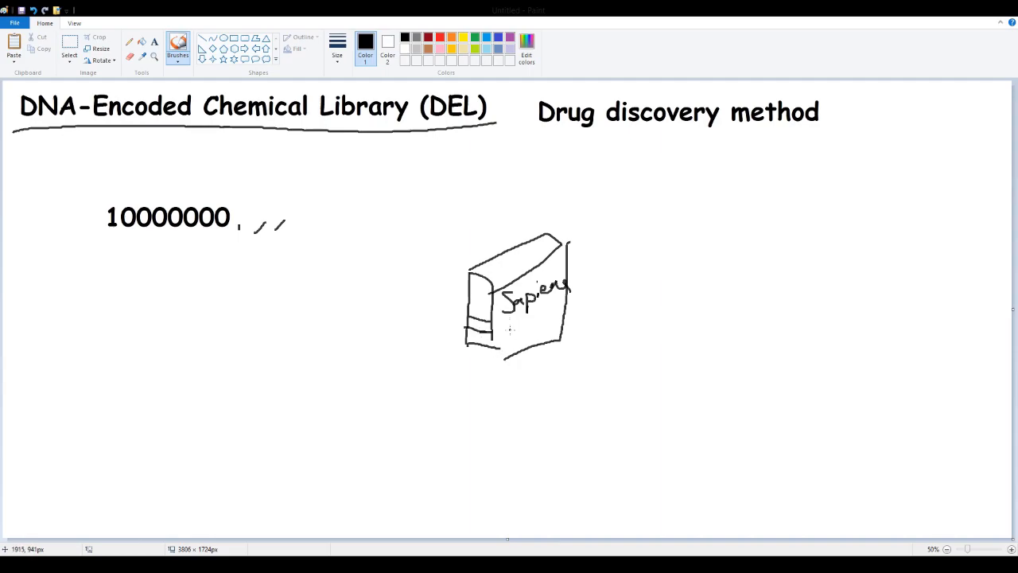
{"action": "mouse_move", "coordinate": [423, 409]}
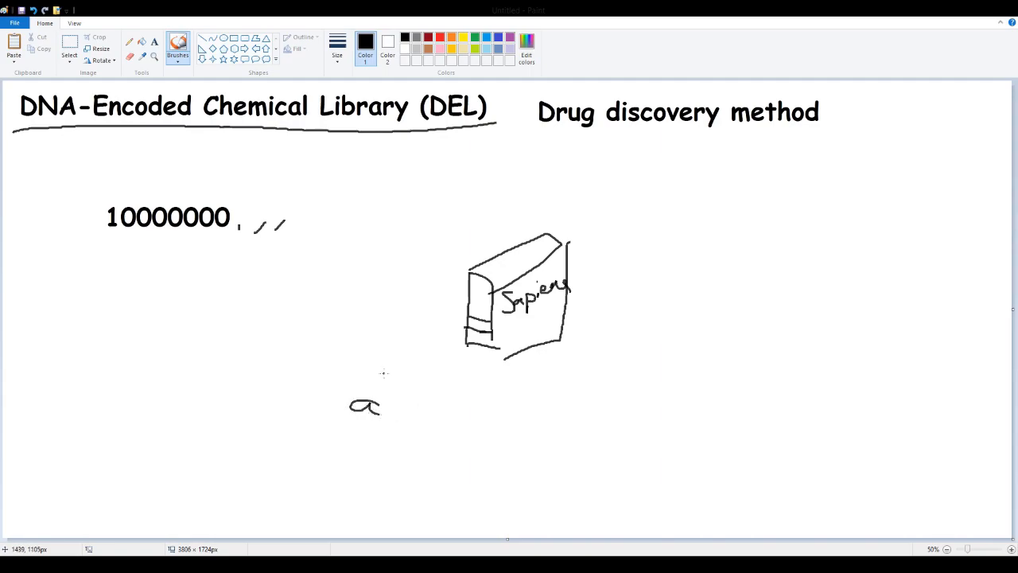
{"action": "left_click_drag", "start_coordinate": [378, 397], "coordinate": [410, 413]}
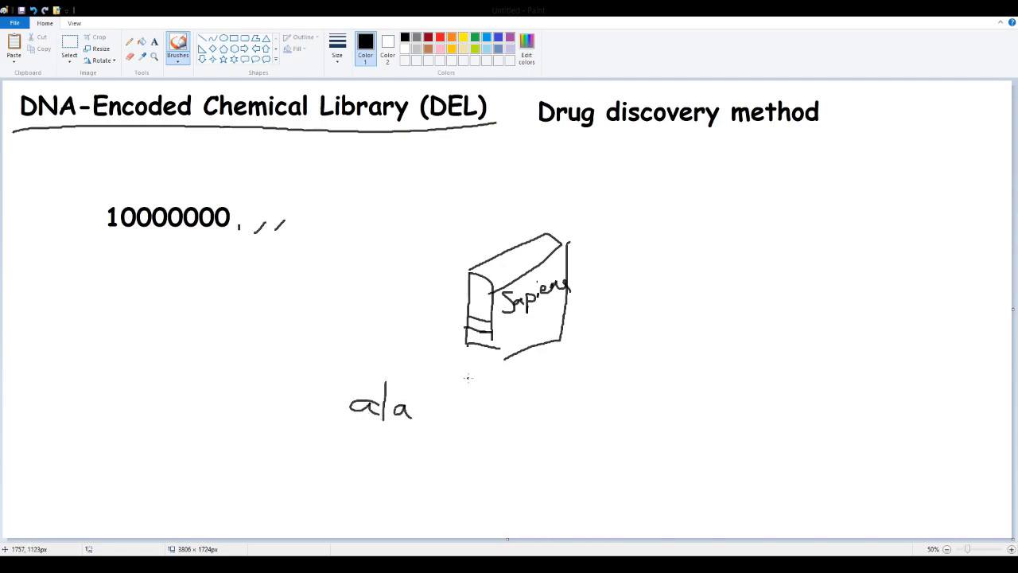
Select and delete the number and box sketch, keeping the title.
{"action": "left_click", "coordinate": [68, 48]}
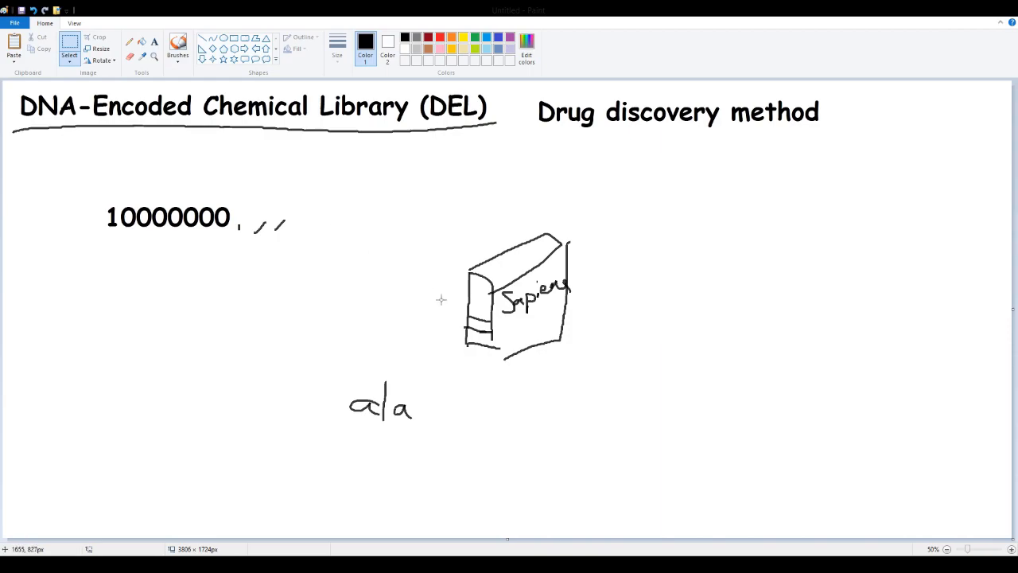
{"action": "left_click_drag", "start_coordinate": [89, 178], "coordinate": [595, 438]}
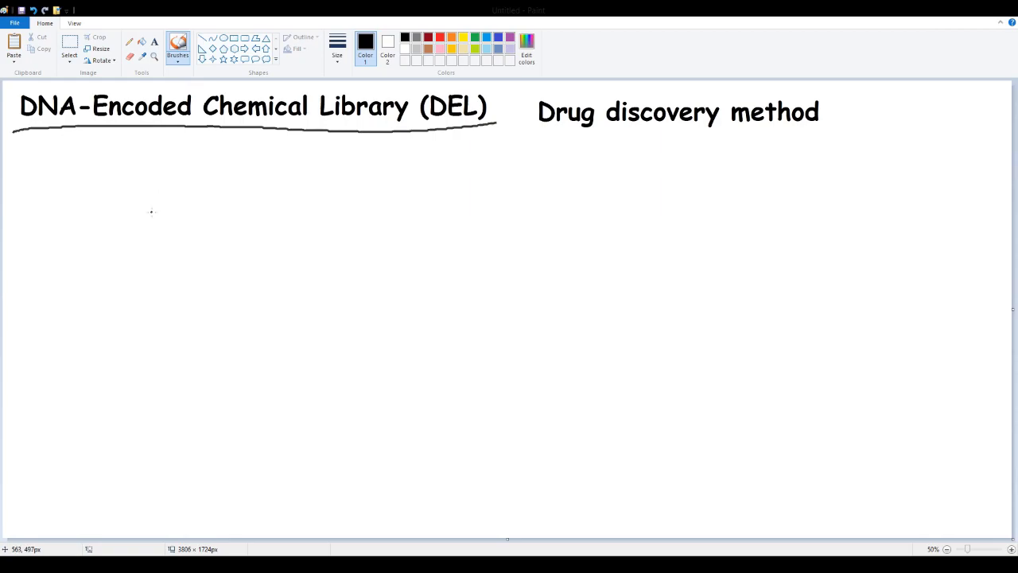
Handwrite the letters a t c g below the title with slanted strokes beneath them.
{"action": "left_click_drag", "start_coordinate": [156, 205], "coordinate": [167, 222]}
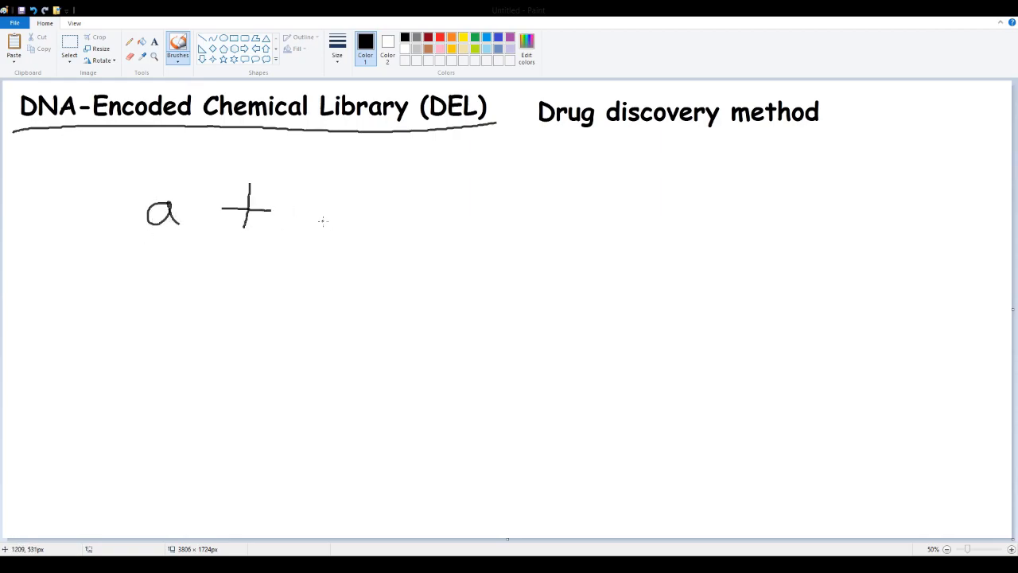
{"action": "left_click_drag", "start_coordinate": [337, 204], "coordinate": [414, 254]}
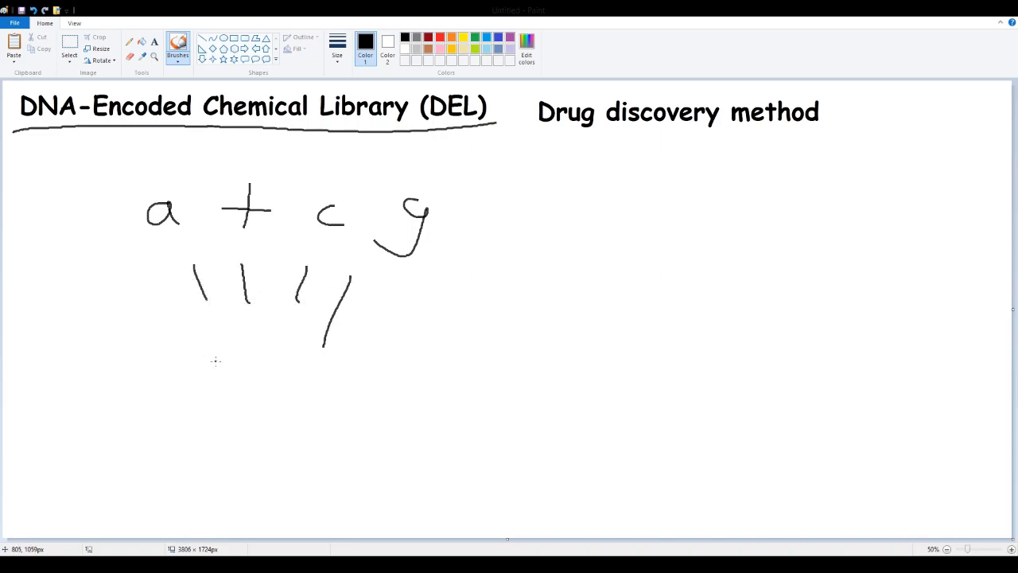
{"action": "left_click_drag", "start_coordinate": [177, 356], "coordinate": [388, 384]}
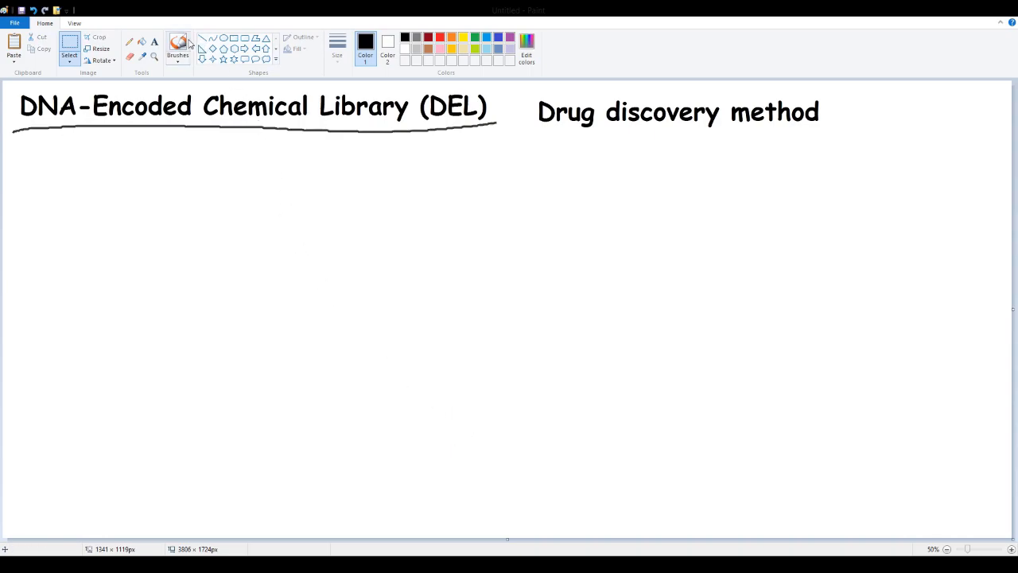
Draw short vertical strokes in red, orange, green and blue in a row below the title.
{"action": "left_click", "coordinate": [178, 44]}
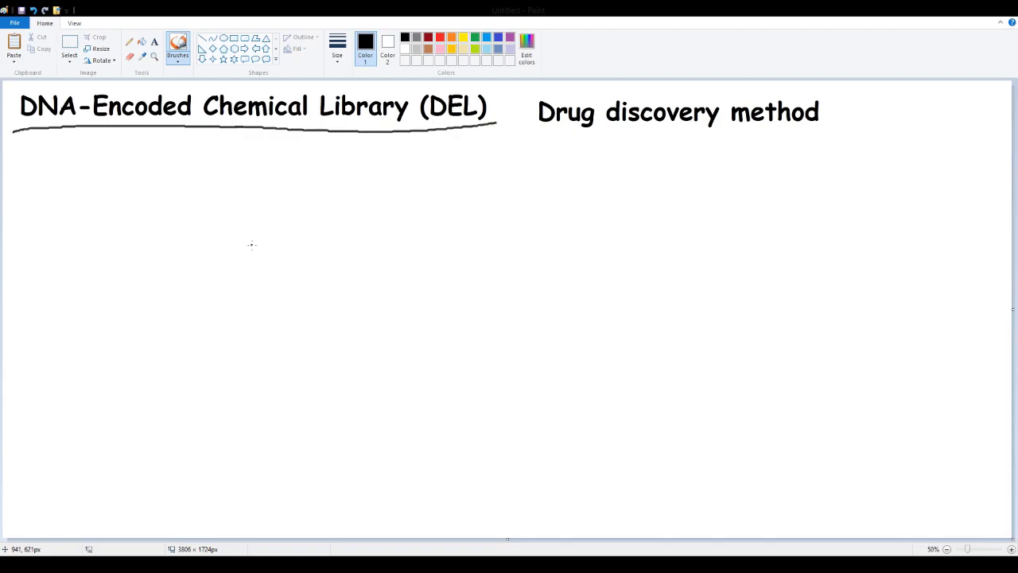
{"action": "mouse_move", "coordinate": [251, 245]}
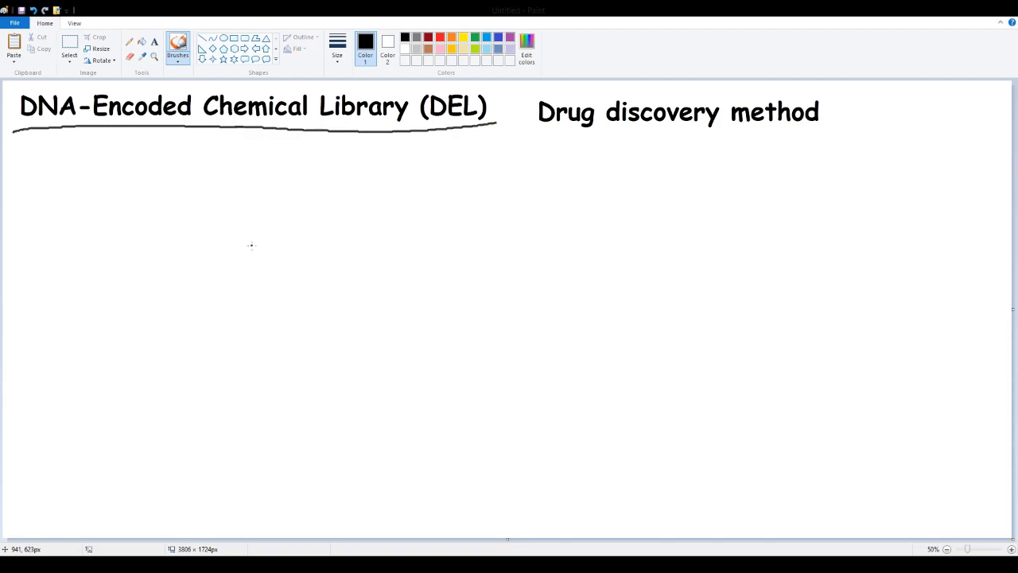
{"action": "mouse_move", "coordinate": [269, 237]}
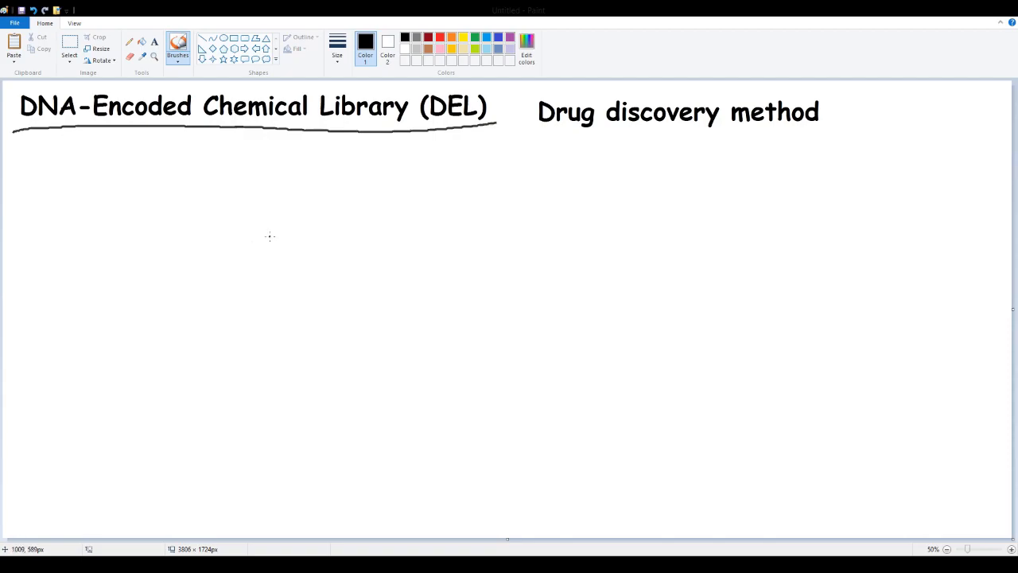
{"action": "left_click", "coordinate": [440, 38]}
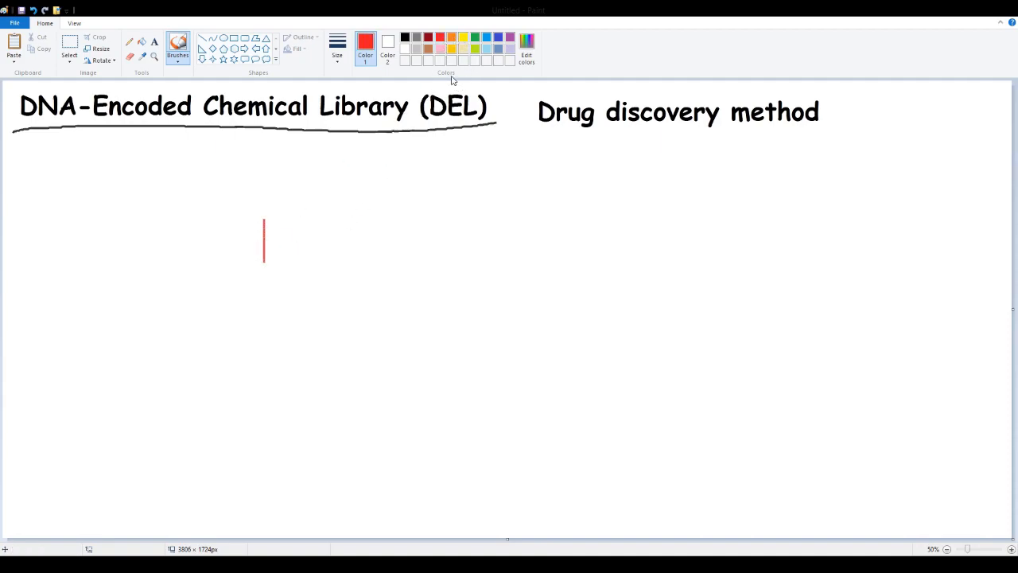
{"action": "left_click", "coordinate": [454, 38]}
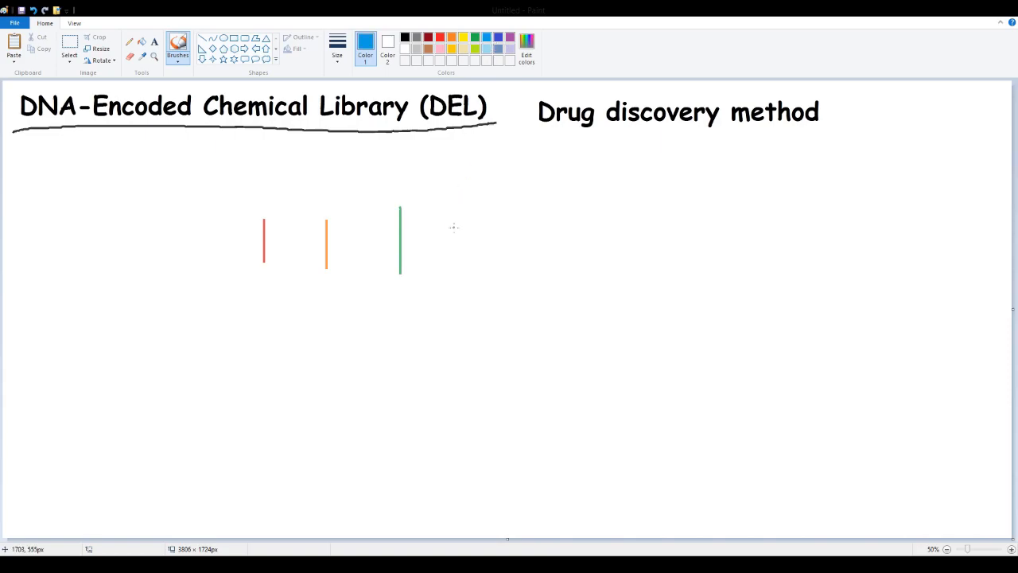
{"action": "left_click_drag", "start_coordinate": [453, 208], "coordinate": [453, 269]}
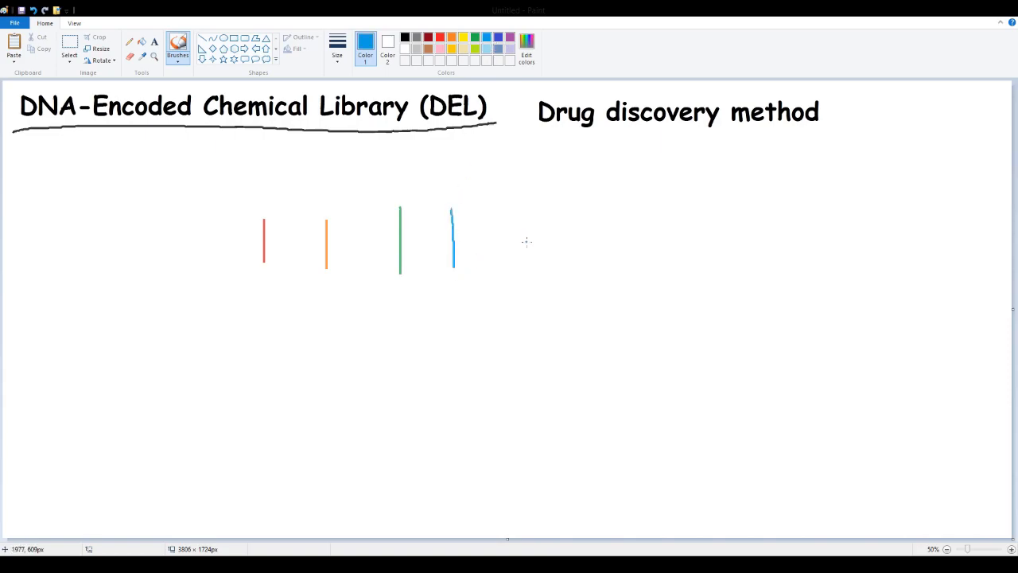
{"action": "mouse_move", "coordinate": [519, 251]}
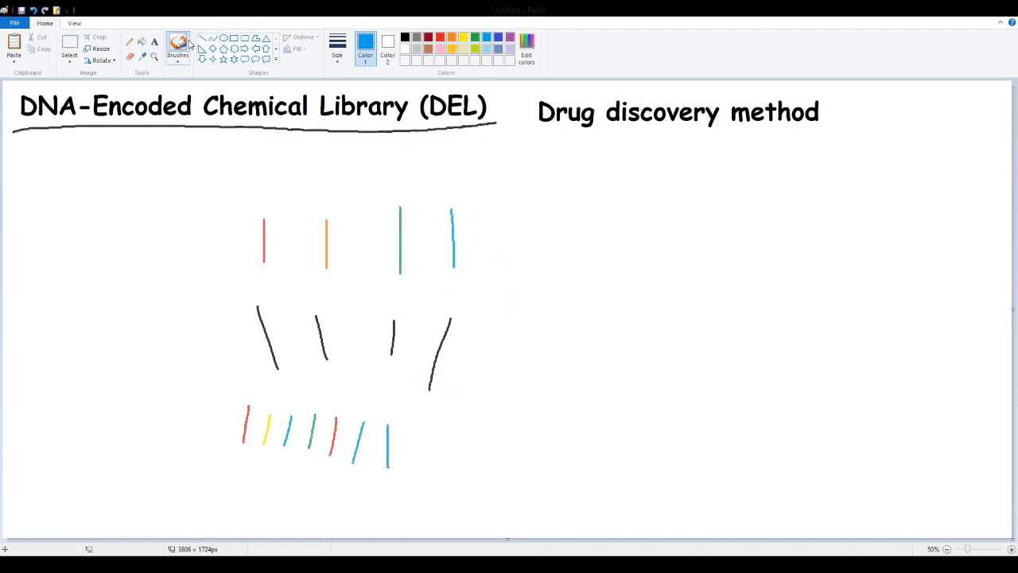
Handwrite 'Thermodynamic' in black to the right of the coloured line diagram.
{"action": "left_click", "coordinate": [176, 46]}
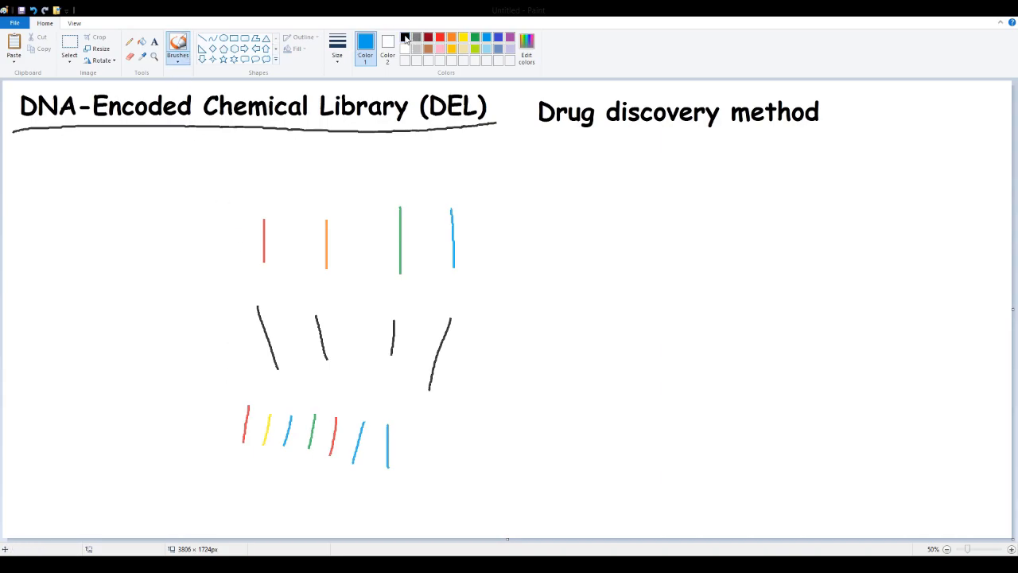
{"action": "left_click", "coordinate": [404, 38]}
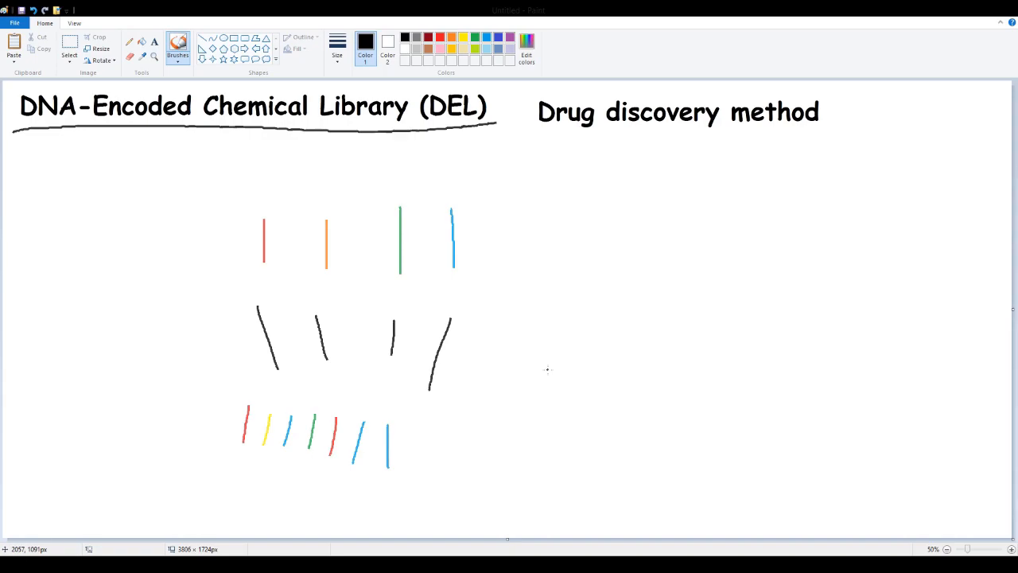
{"action": "mouse_move", "coordinate": [484, 428]}
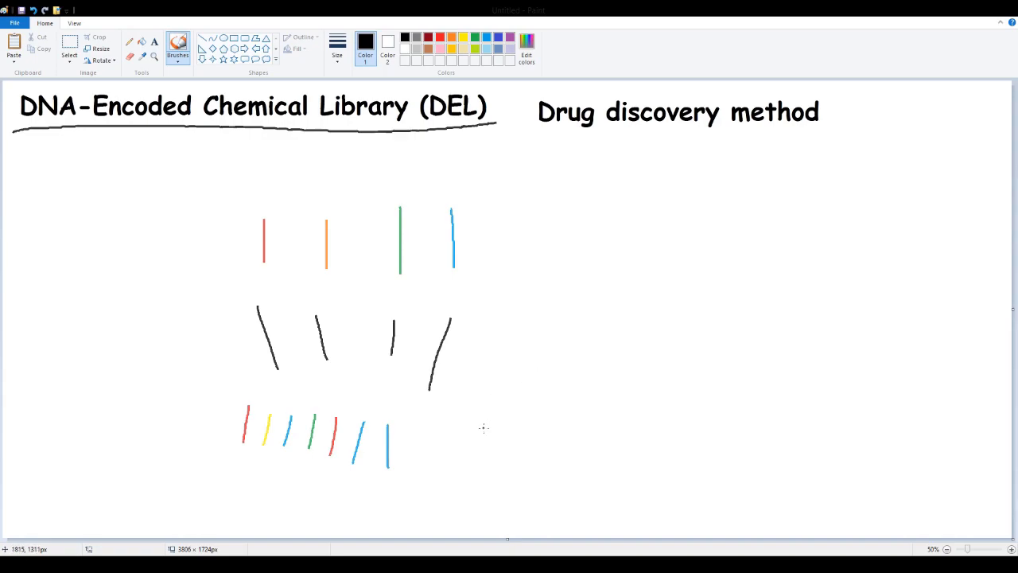
{"action": "mouse_move", "coordinate": [474, 261]}
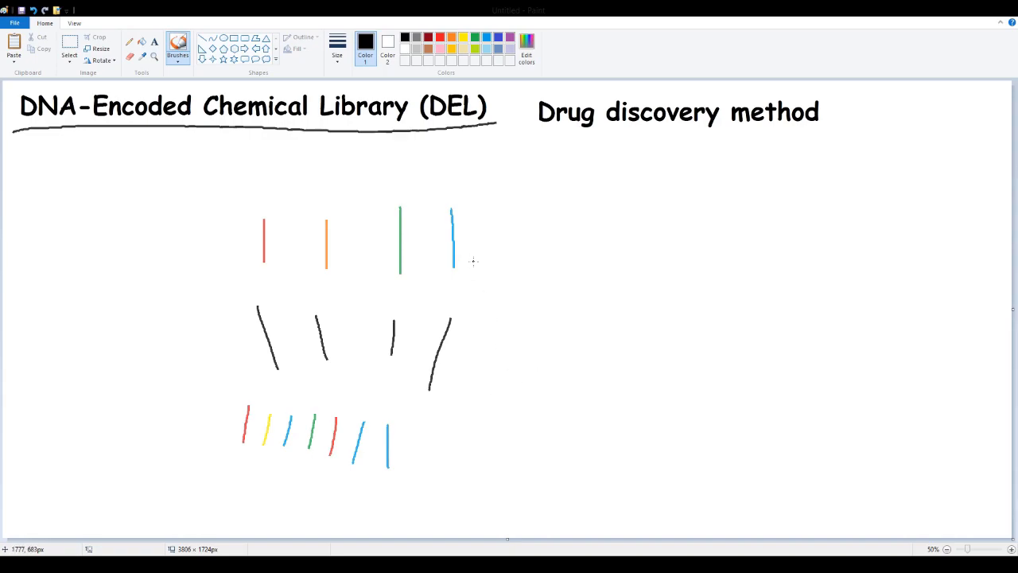
{"action": "mouse_move", "coordinate": [474, 258]}
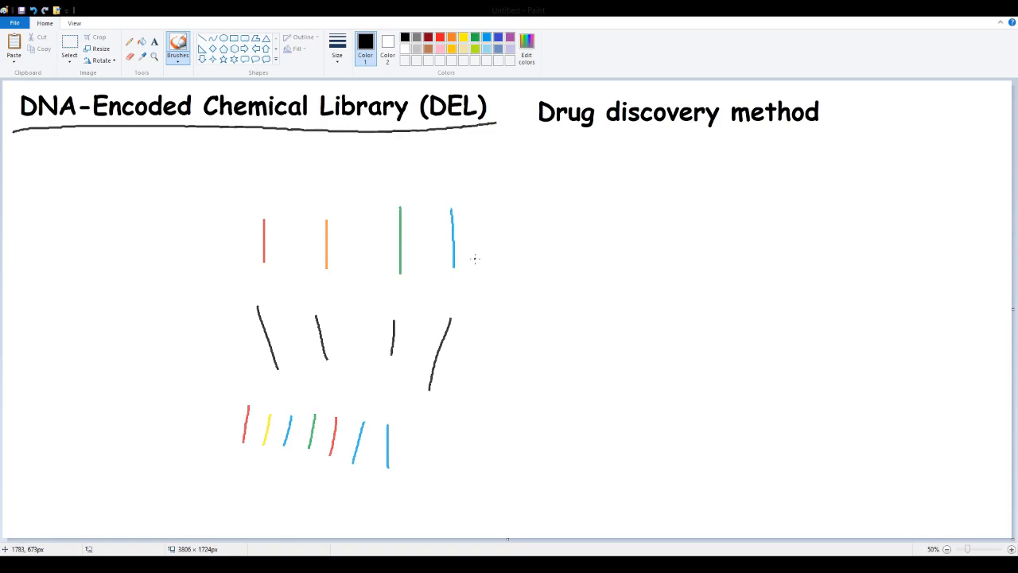
{"action": "mouse_move", "coordinate": [640, 239]}
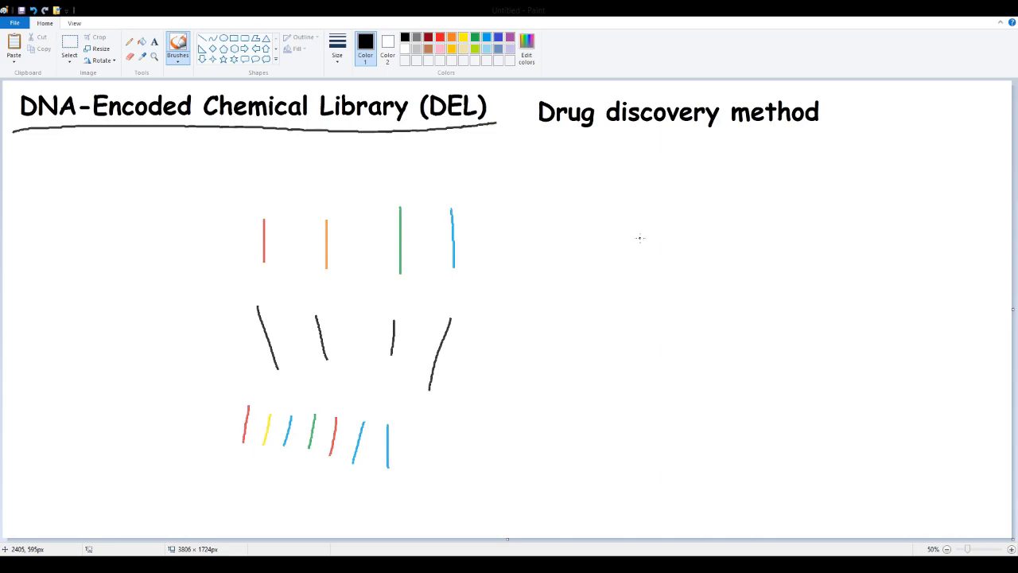
{"action": "mouse_move", "coordinate": [643, 241]}
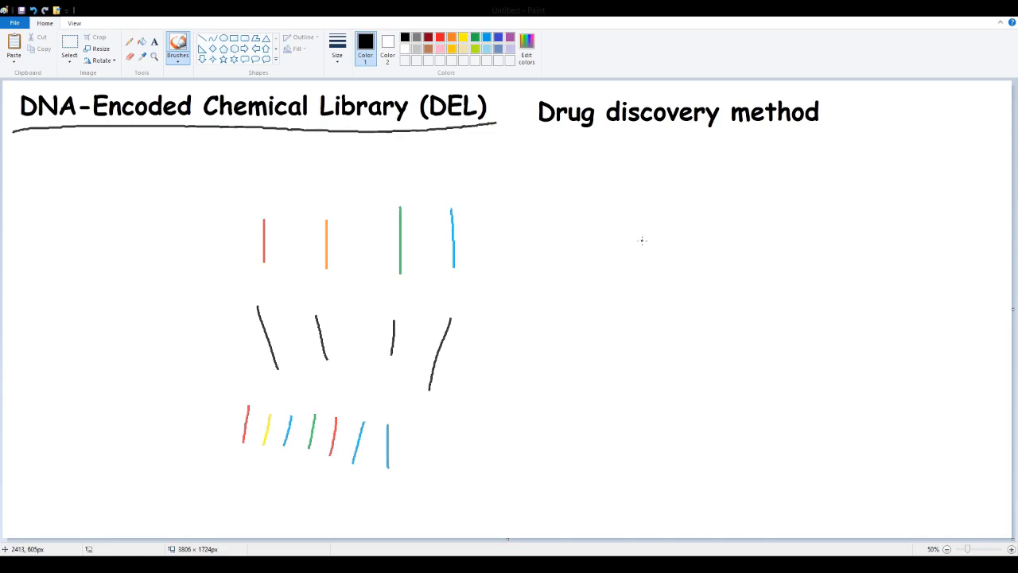
{"action": "mouse_move", "coordinate": [643, 243]}
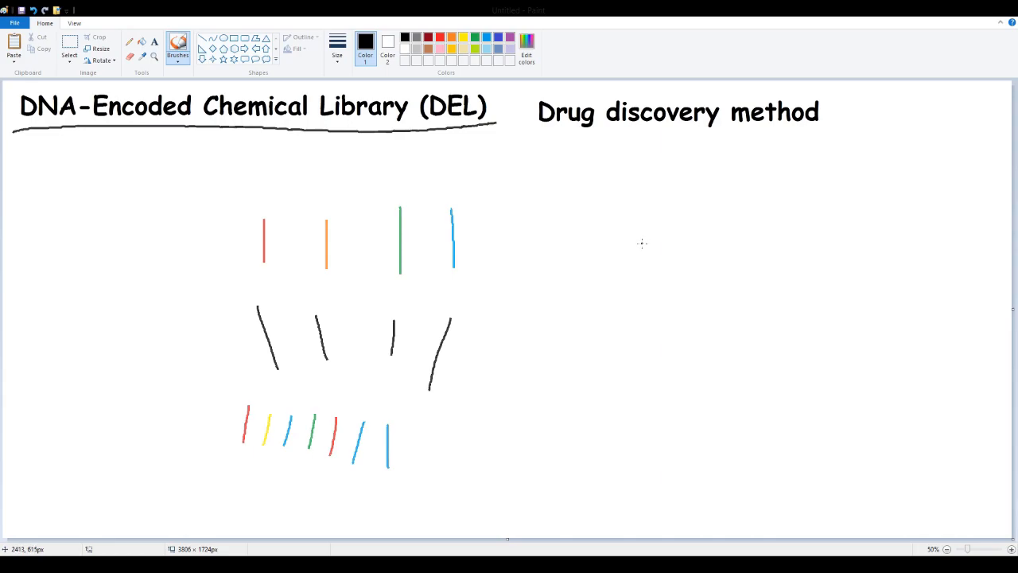
{"action": "mouse_move", "coordinate": [590, 209]}
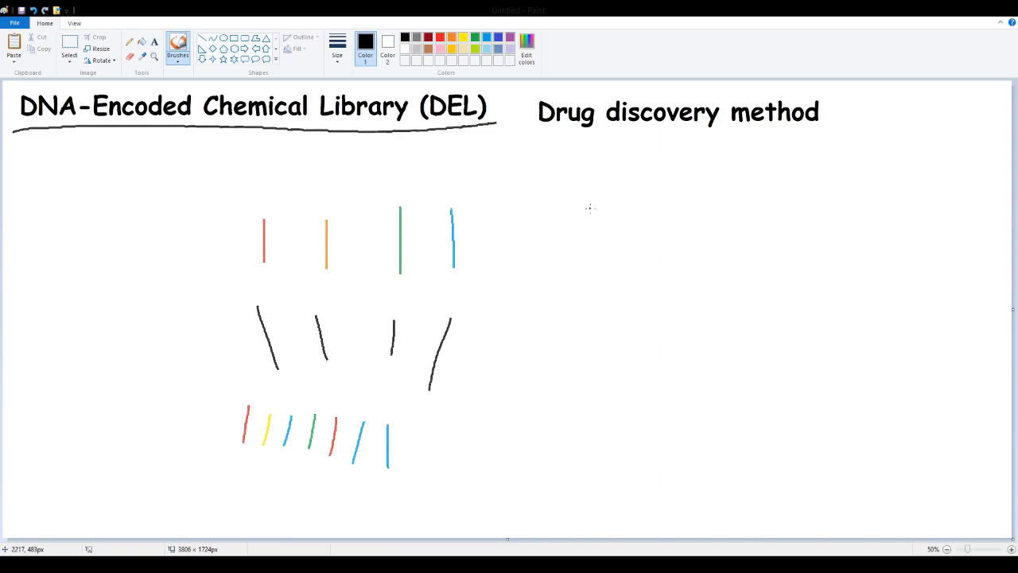
{"action": "mouse_move", "coordinate": [488, 181]}
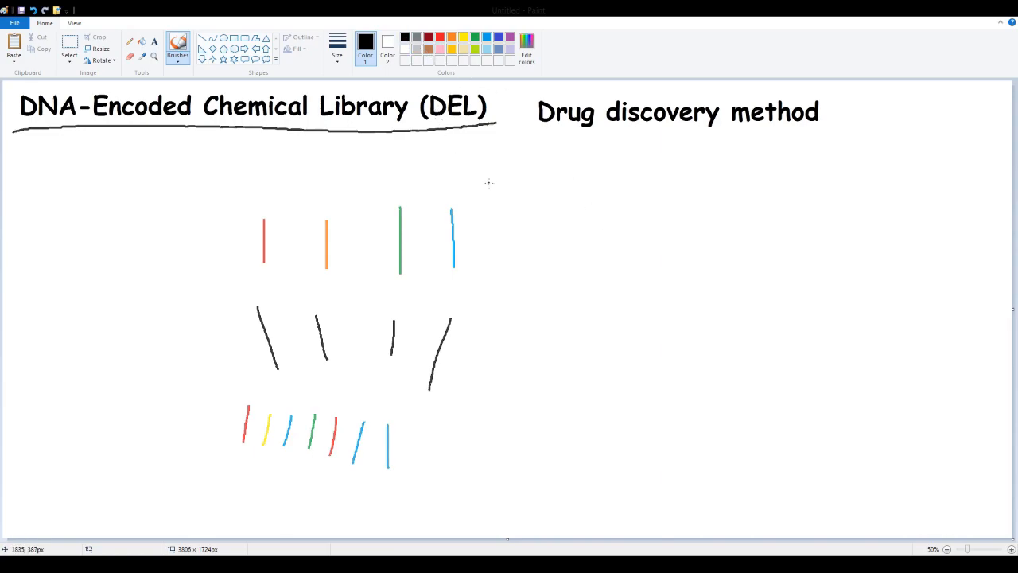
{"action": "mouse_move", "coordinate": [569, 269]}
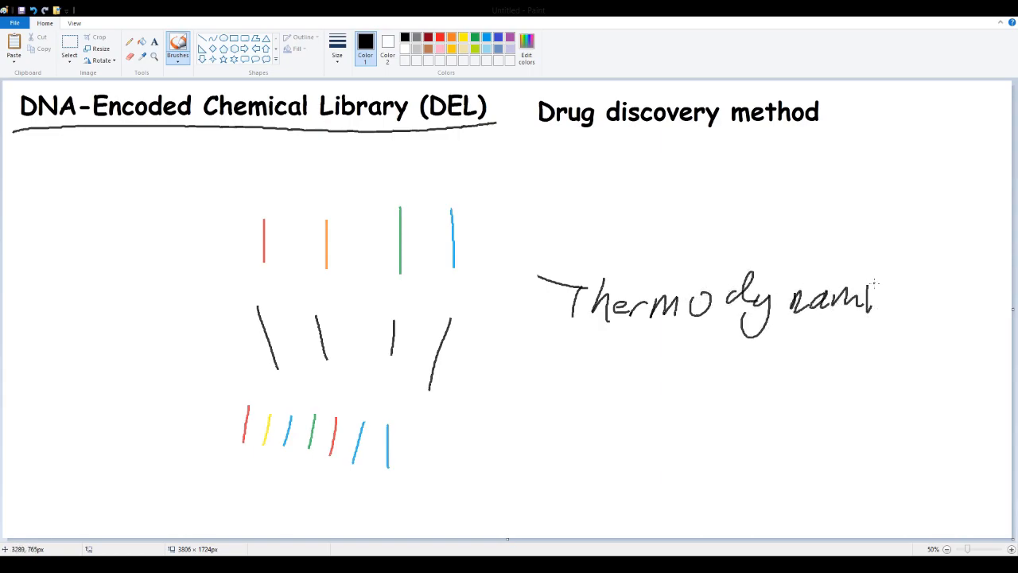
{"action": "left_click_drag", "start_coordinate": [891, 286], "coordinate": [914, 310]}
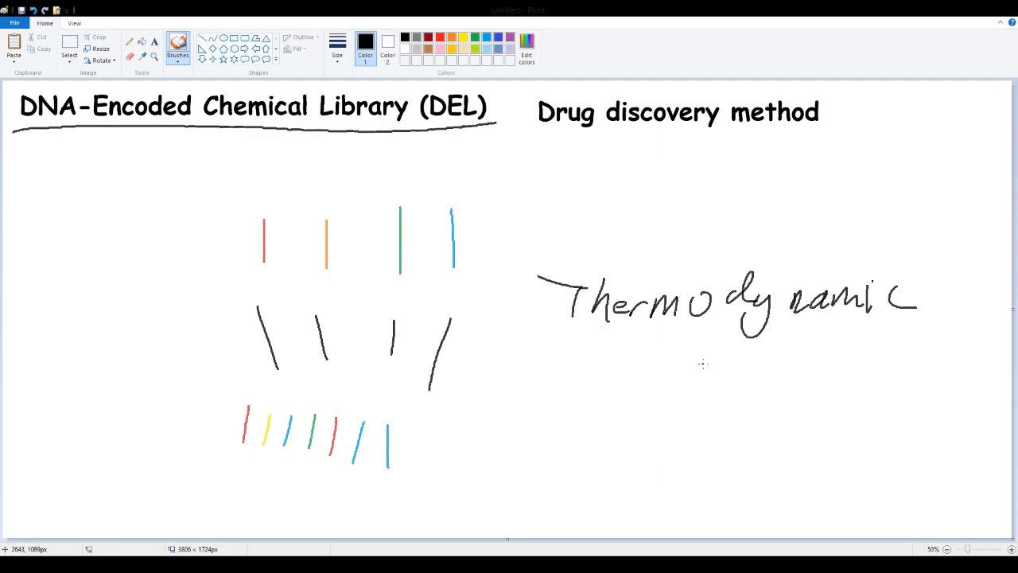
{"action": "mouse_move", "coordinate": [668, 362]}
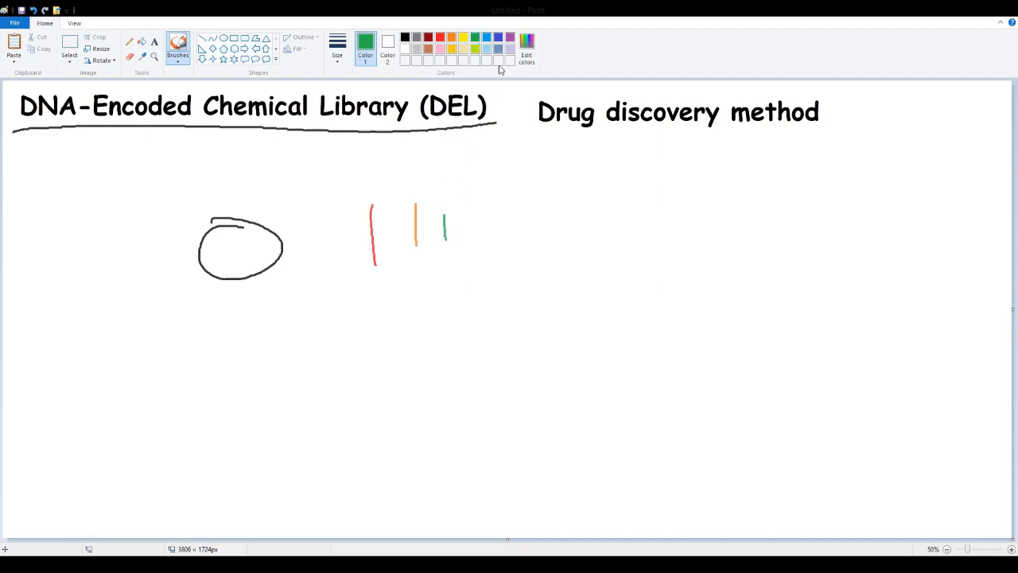
Finish the coloured tag lines with the blue stroke and return to black.
{"action": "left_click_drag", "start_coordinate": [491, 205], "coordinate": [495, 263]}
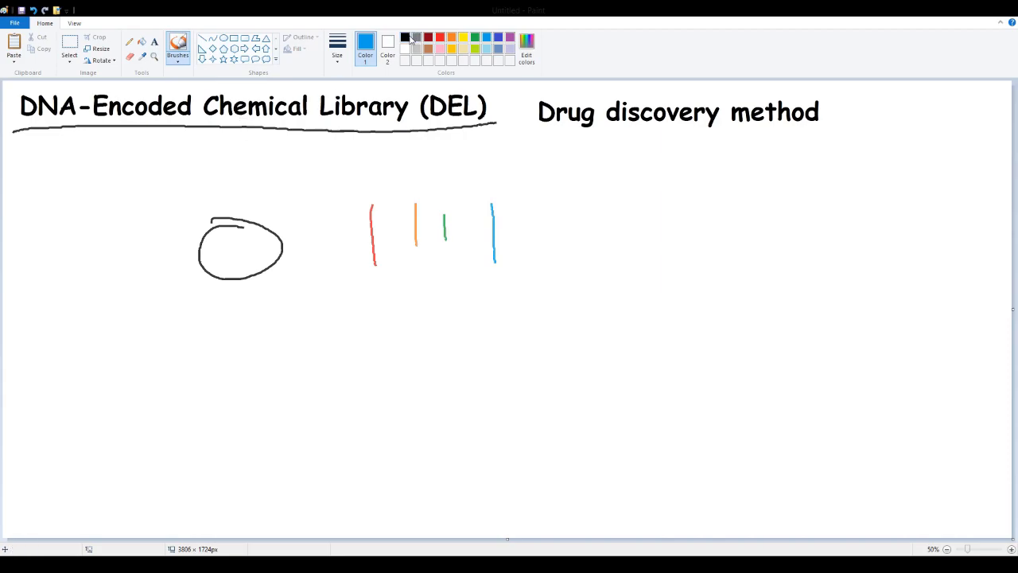
{"action": "left_click", "coordinate": [404, 37]}
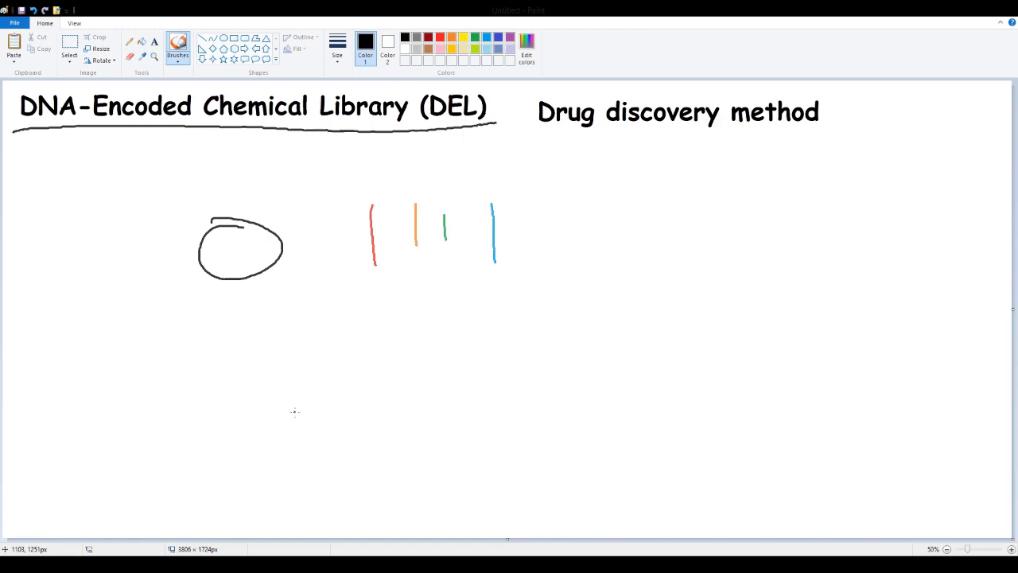
{"action": "mouse_move", "coordinate": [382, 372]}
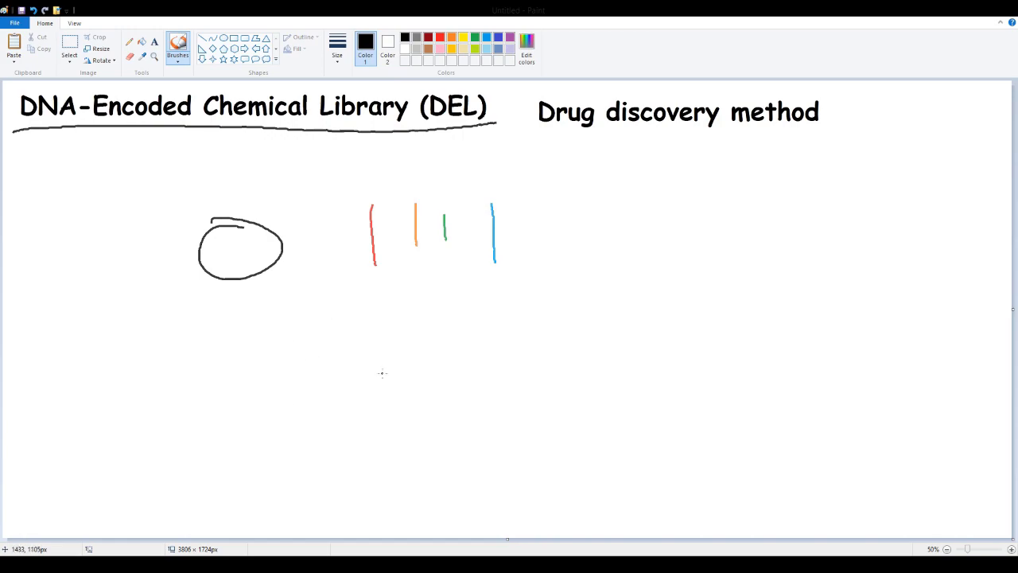
{"action": "mouse_move", "coordinate": [356, 377]}
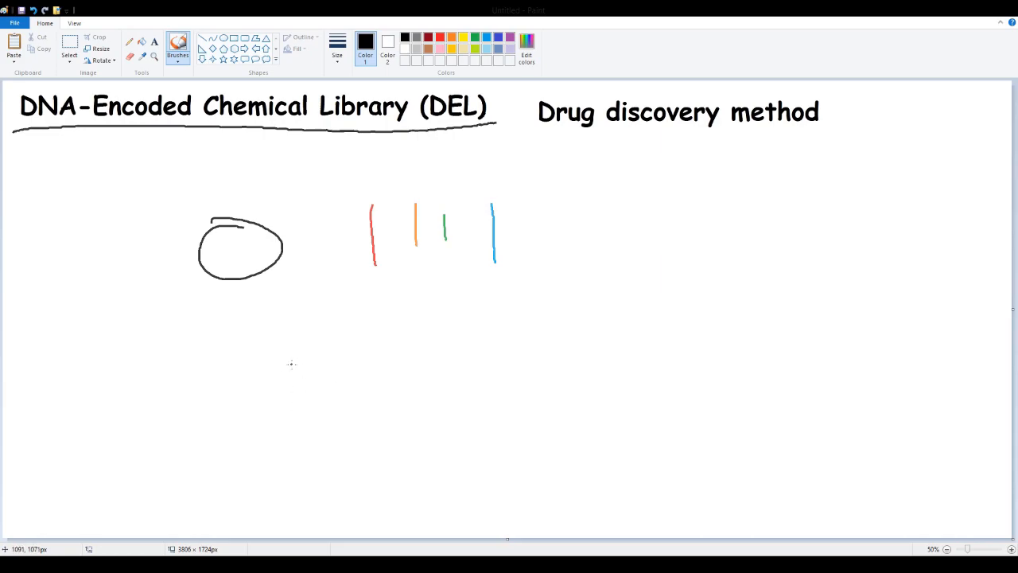
Draw a downward arrow below and a wavy linker joining the circle to the coloured lines.
{"action": "left_click_drag", "start_coordinate": [347, 316], "coordinate": [349, 386]}
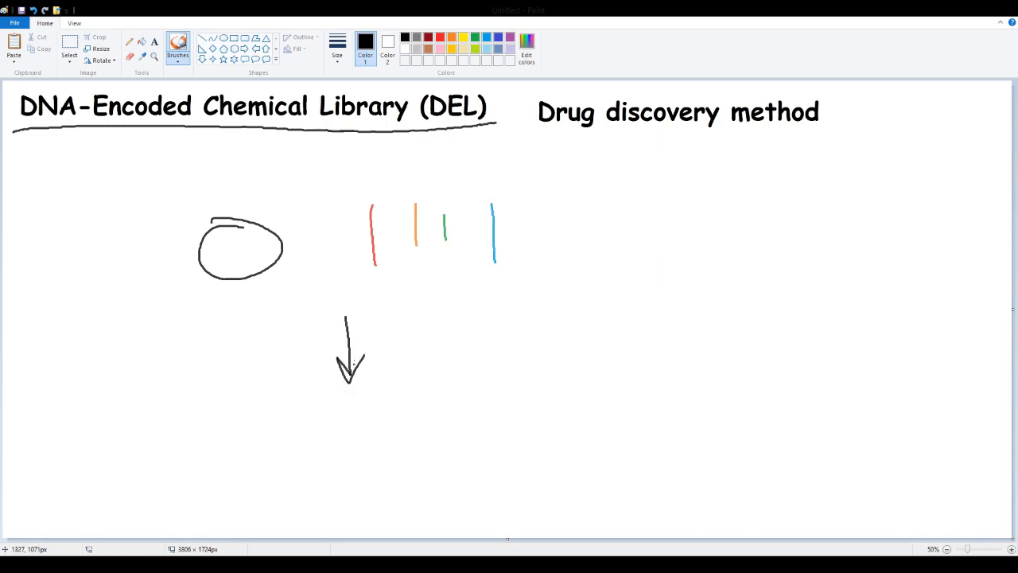
{"action": "left_click_drag", "start_coordinate": [301, 245], "coordinate": [328, 245]}
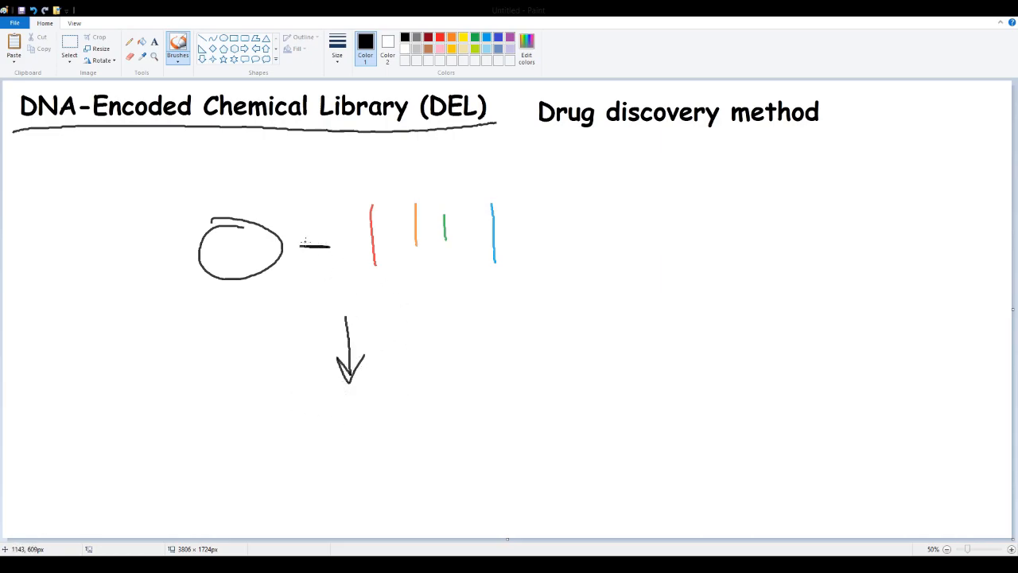
{"action": "left_click_drag", "start_coordinate": [290, 246], "coordinate": [363, 246]}
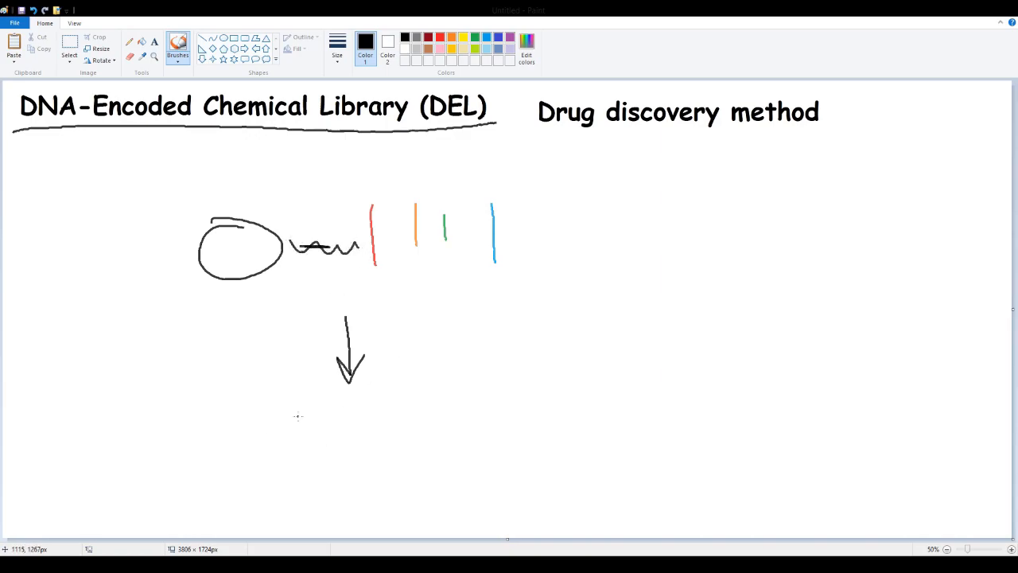
Box the coloured lines, add a multicoloured protein squiggle under the arrow, and box the circled chemical.
{"action": "left_click", "coordinate": [440, 38]}
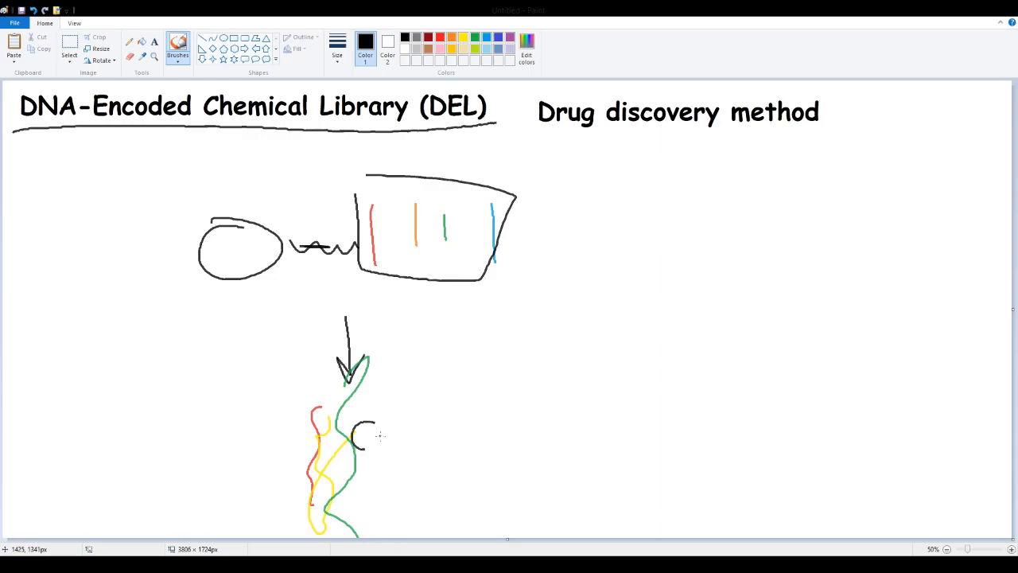
{"action": "left_click_drag", "start_coordinate": [363, 430], "coordinate": [381, 445]}
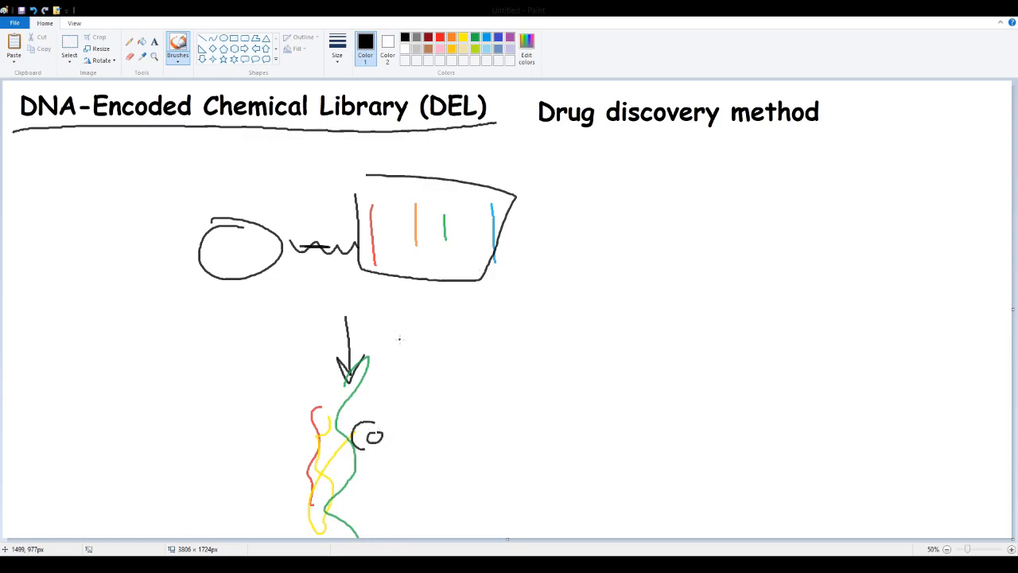
{"action": "mouse_move", "coordinate": [420, 349]}
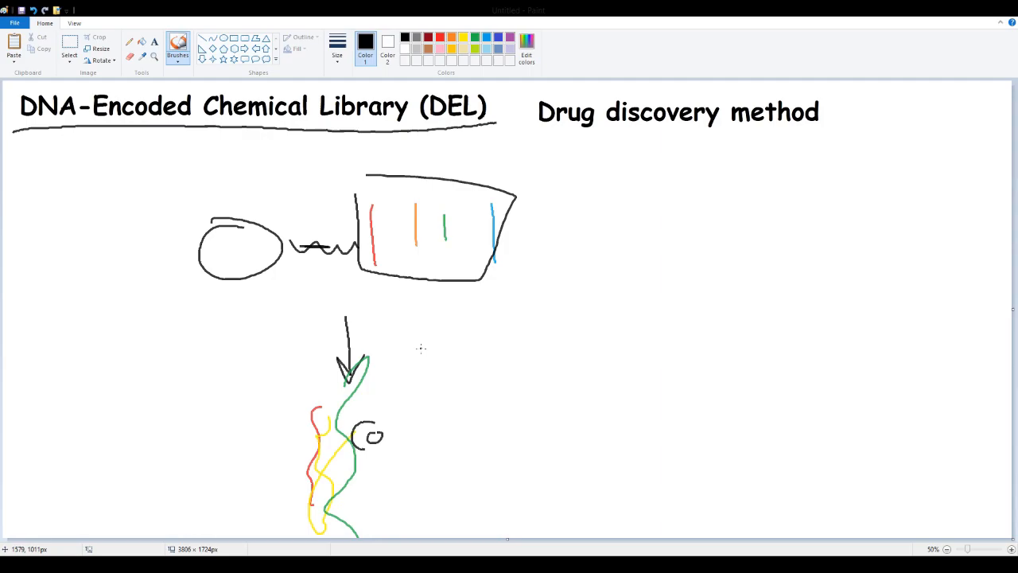
{"action": "mouse_move", "coordinate": [235, 218]}
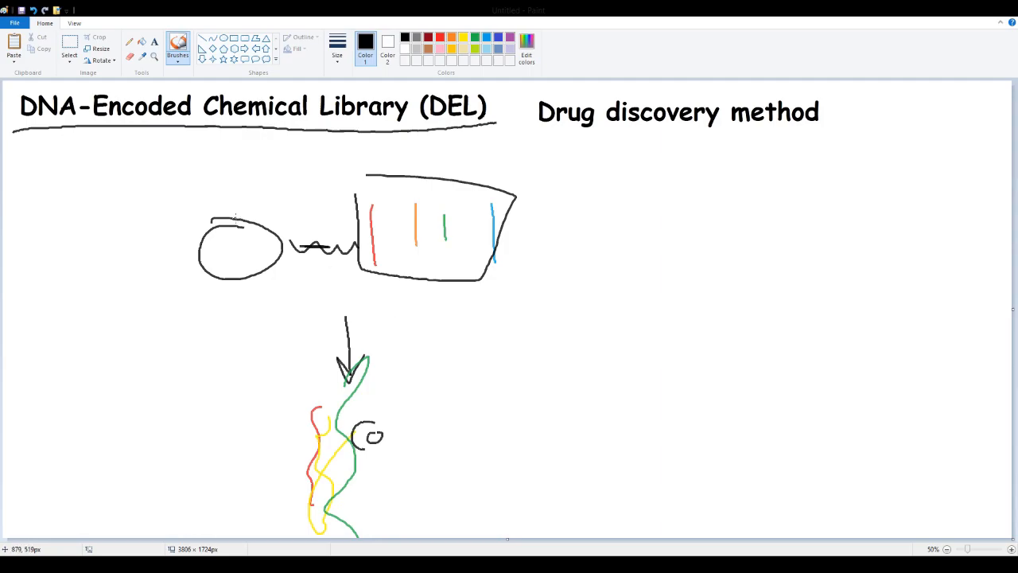
{"action": "left_click_drag", "start_coordinate": [187, 207], "coordinate": [278, 293]}
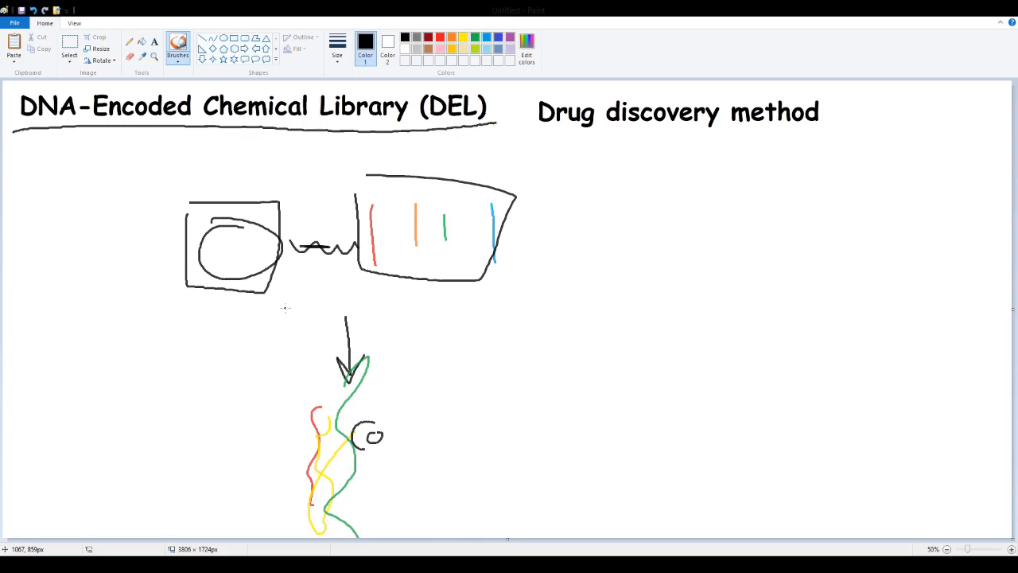
{"action": "mouse_move", "coordinate": [522, 394]}
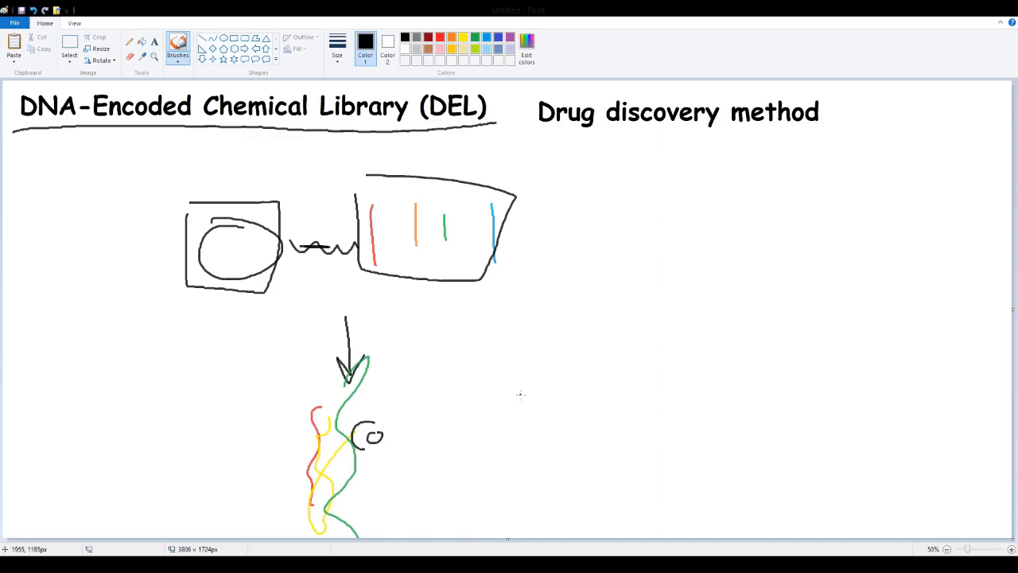
{"action": "mouse_move", "coordinate": [552, 356]}
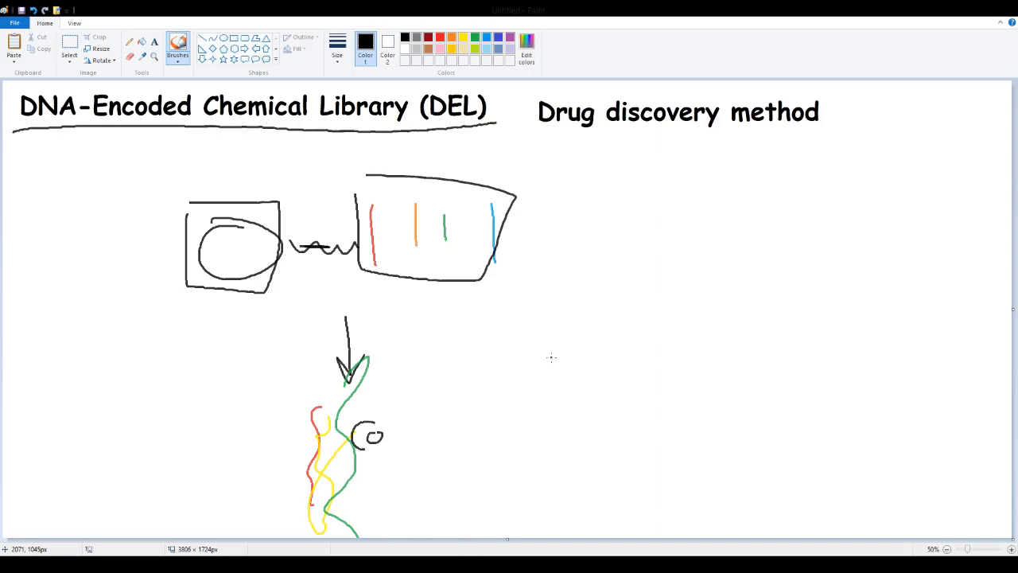
{"action": "mouse_move", "coordinate": [591, 337]}
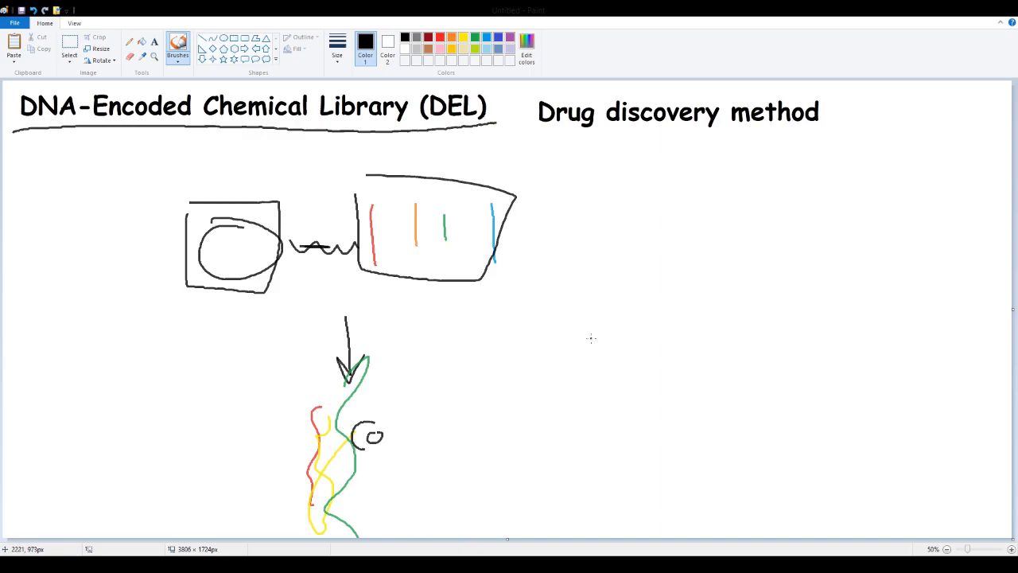